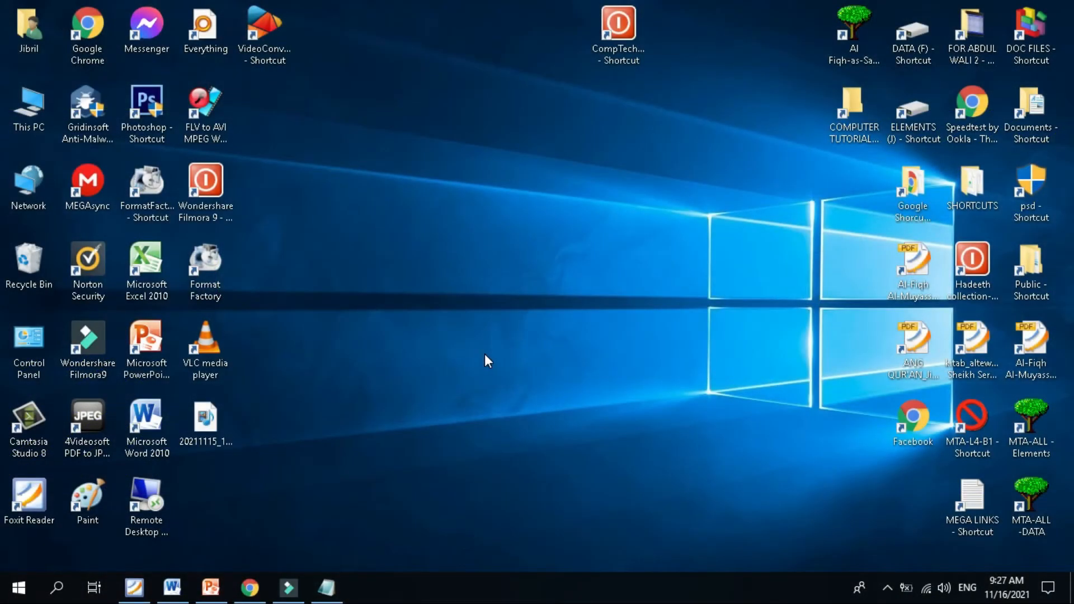
- Launch Google Chrome from its desktop shortcut
{"action": "left_click", "coordinate": [146, 110]}
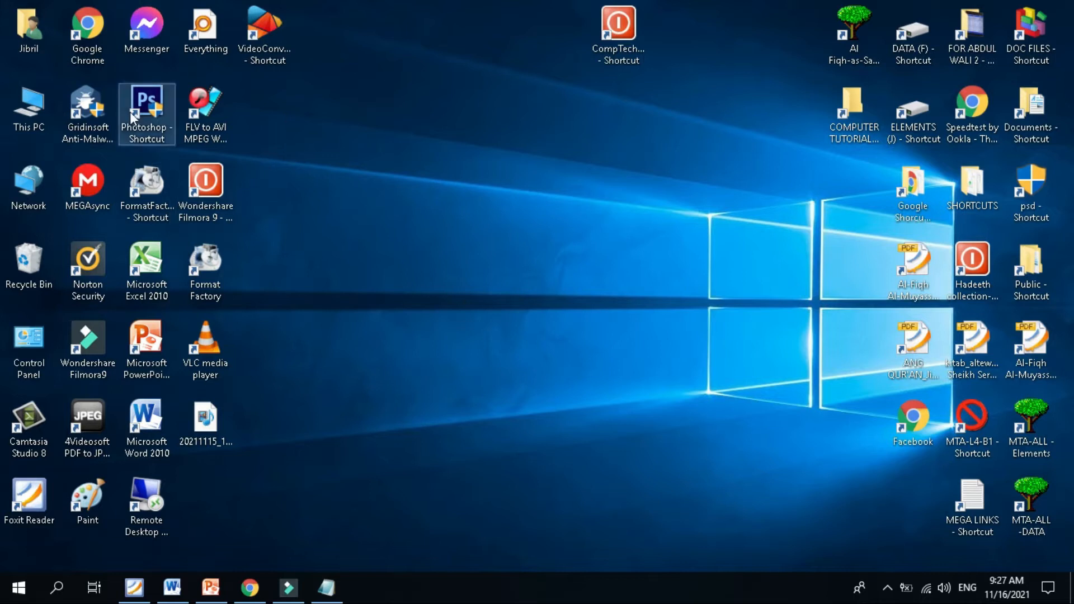
{"action": "left_click", "coordinate": [88, 34]}
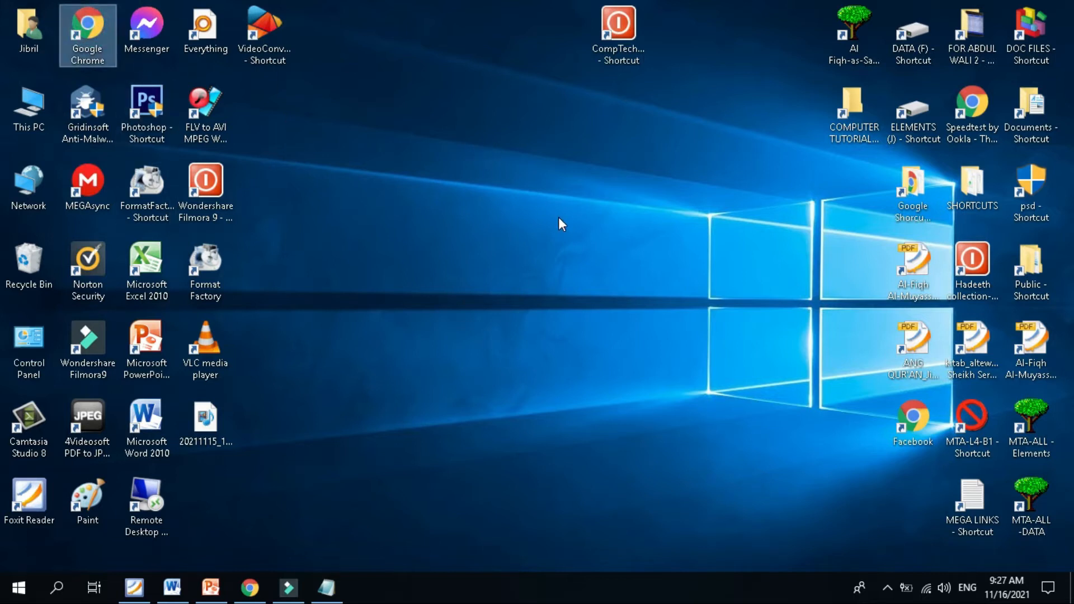
{"action": "left_click", "coordinate": [250, 588]}
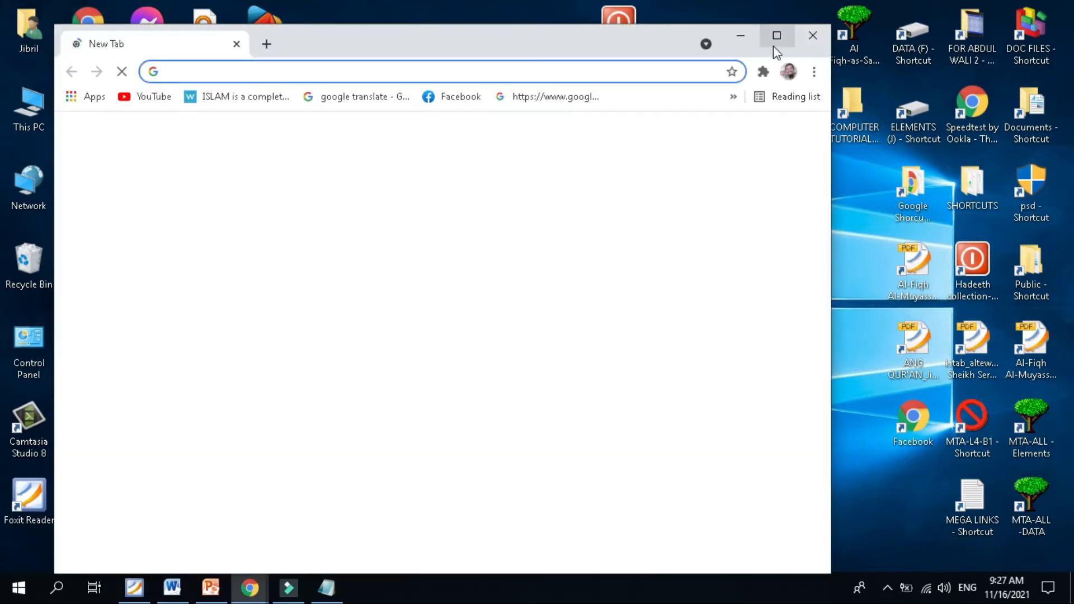
- Maximize Chrome and open the MEGA link mega.nz/file/hRolkATY
{"action": "left_click", "coordinate": [776, 35]}
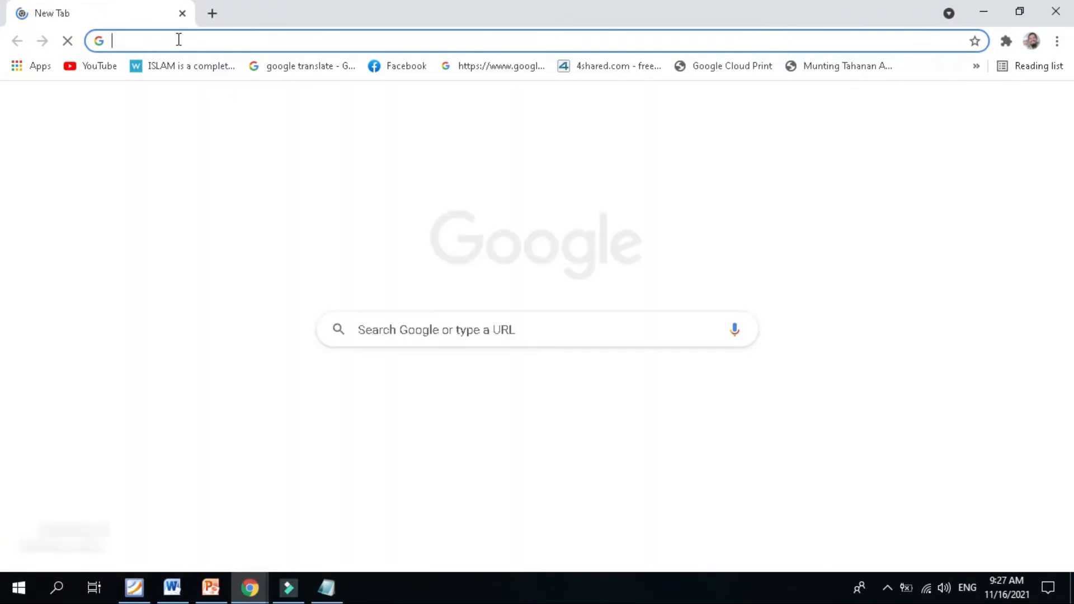
{"action": "left_click", "coordinate": [178, 39]}
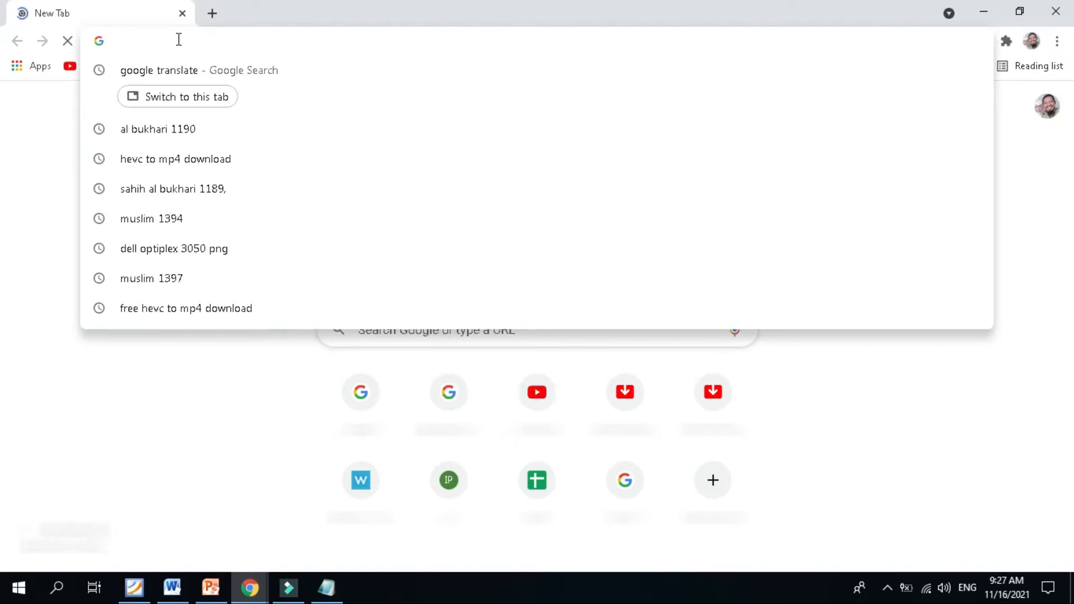
{"action": "type", "text": "mega.nz/file/hRolkATY#Z9PkJ8T1v4dA7jt9AEXZg7YvHbbKc1QSk94ZoyACfl0"}
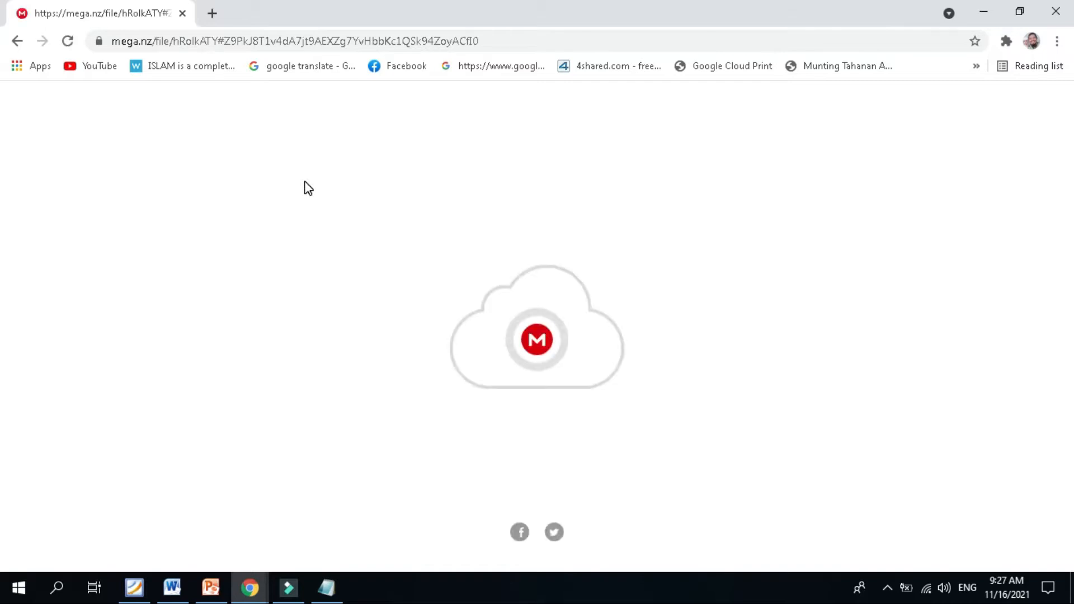
{"action": "mouse_move", "coordinate": [901, 324]}
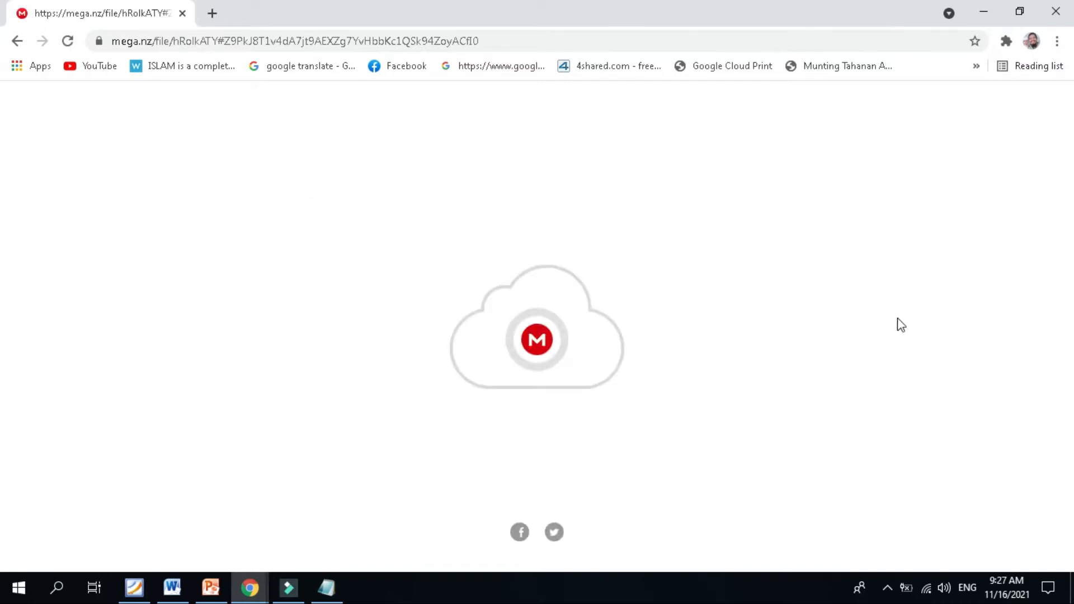
{"action": "mouse_move", "coordinate": [548, 329]}
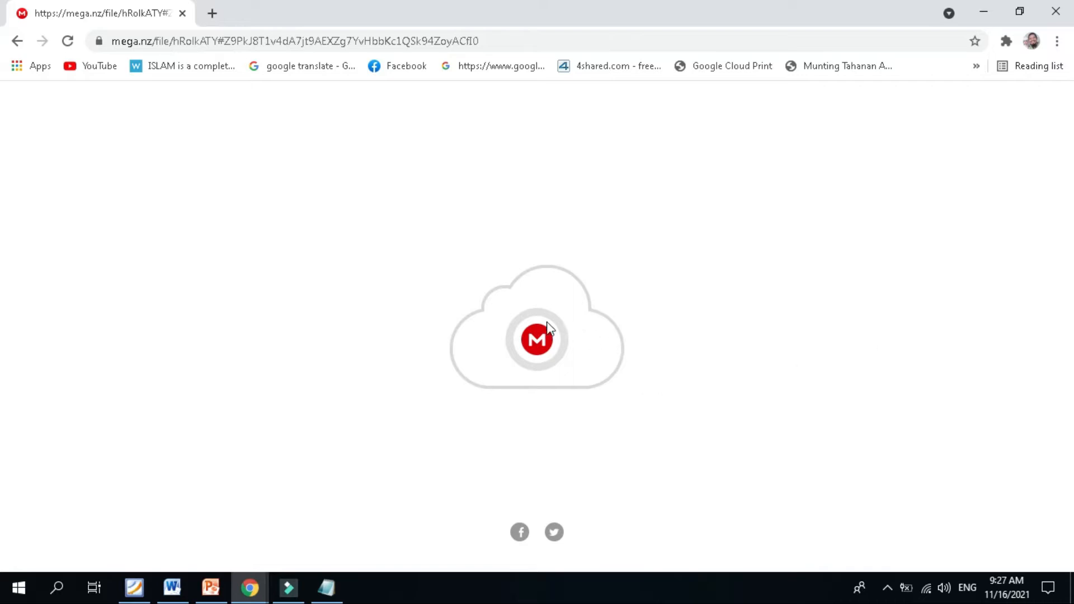
{"action": "mouse_move", "coordinate": [630, 234]}
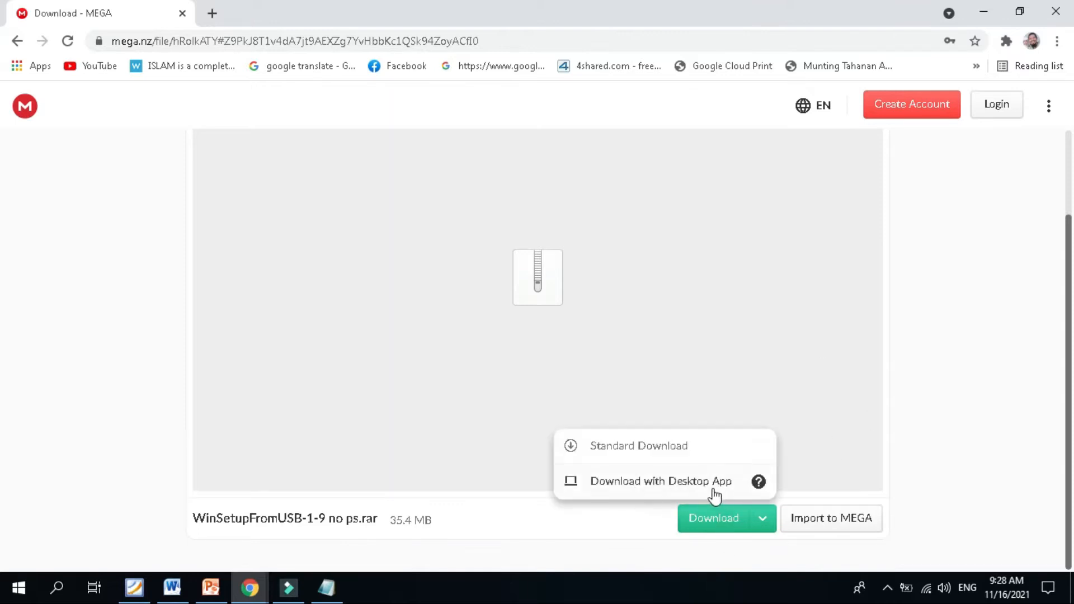
- Download WinSetupFromUSB-1-9 no ps.rar via the MEGA desktop app into MEGAsync Downloads
{"action": "left_click", "coordinate": [659, 480]}
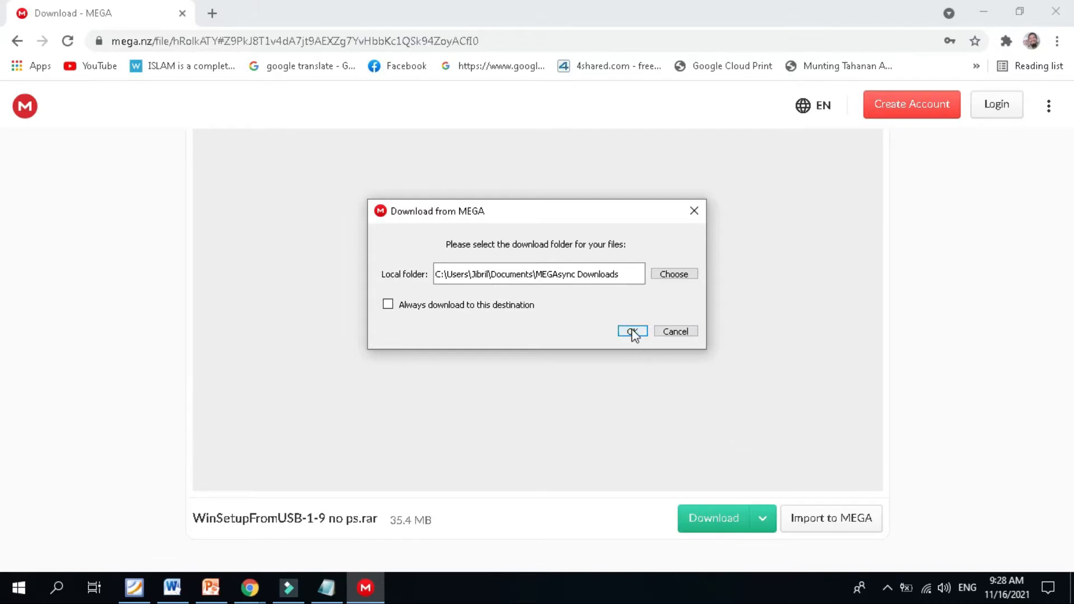
{"action": "left_click", "coordinate": [631, 332]}
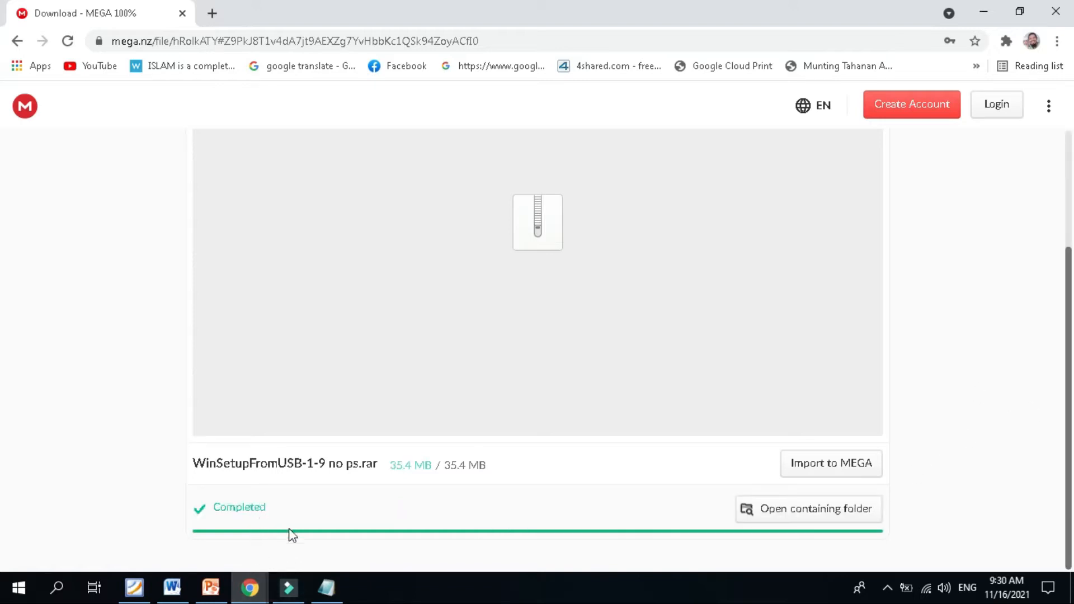
{"action": "mouse_move", "coordinate": [967, 268]}
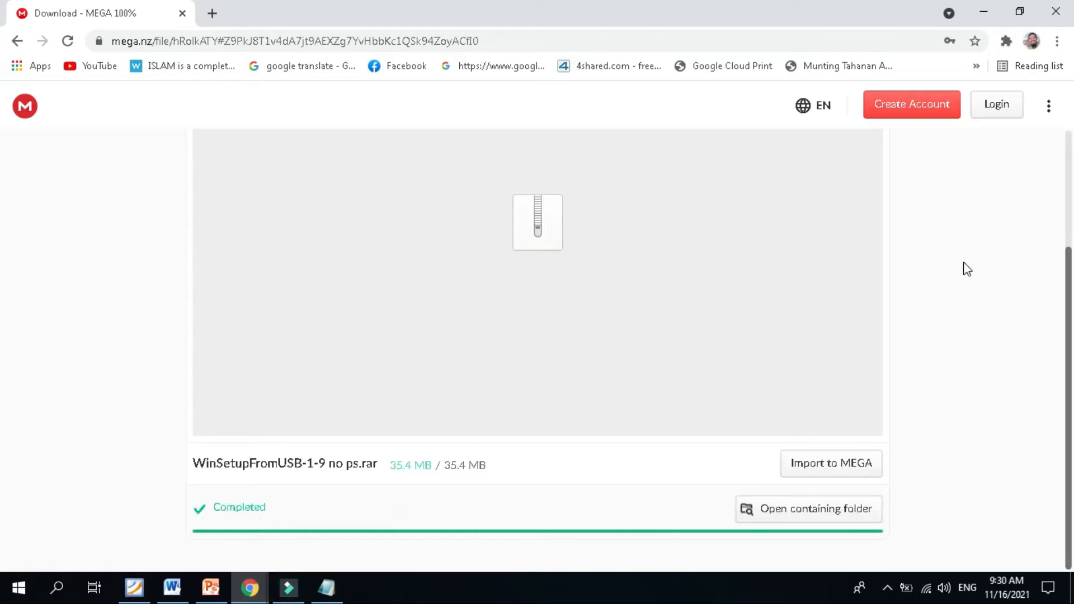
{"action": "mouse_move", "coordinate": [808, 517]}
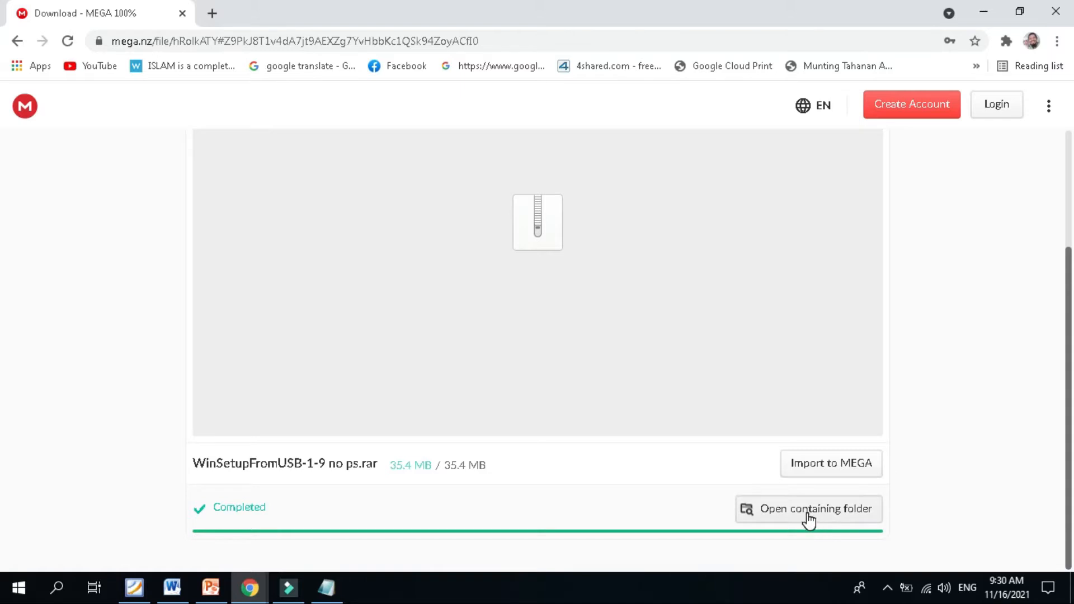
- Extract the WinSetupFromUSB-1-9 no ps archive with WinRAR into its own folder
{"action": "left_click", "coordinate": [815, 508]}
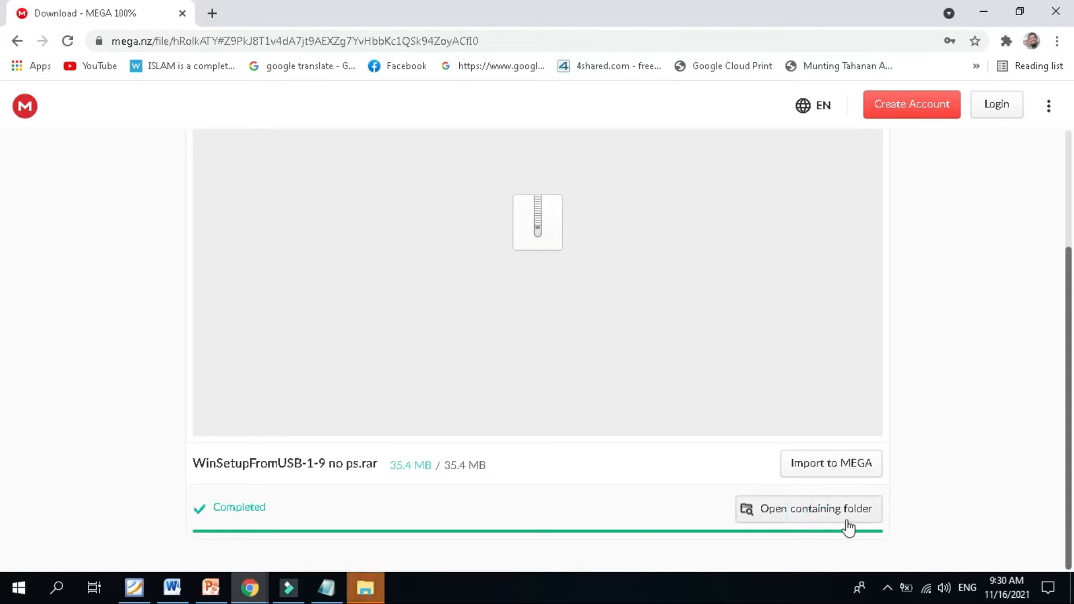
{"action": "left_click", "coordinate": [814, 508]}
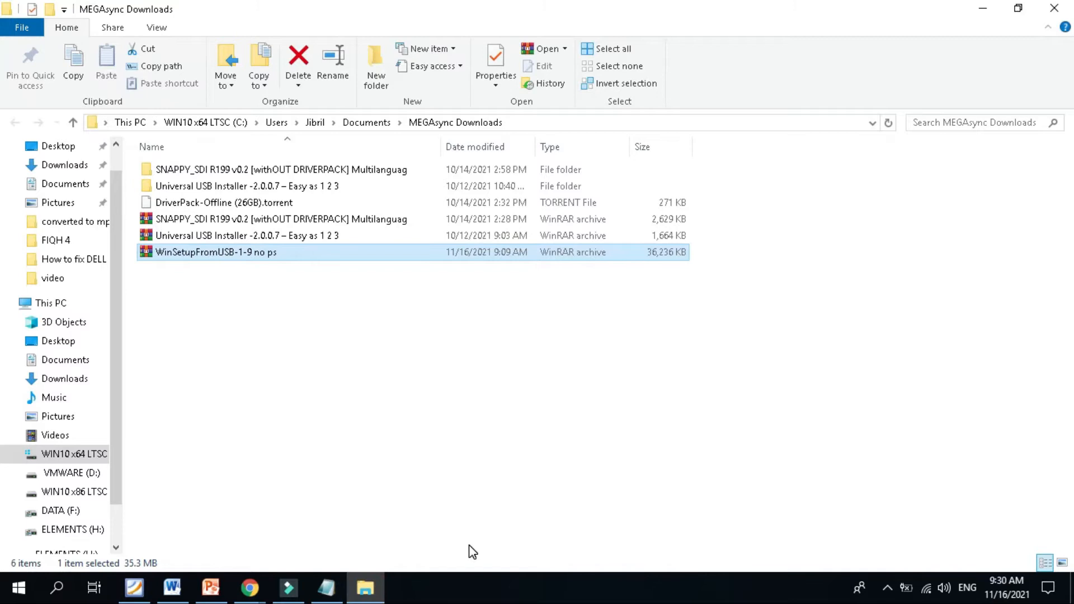
{"action": "mouse_move", "coordinate": [220, 262]}
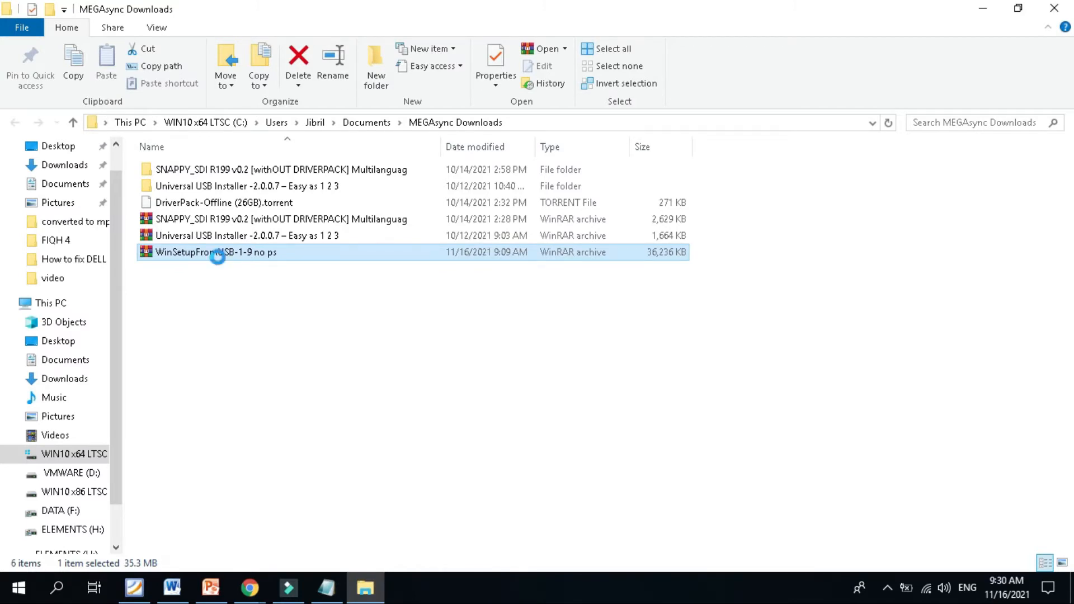
{"action": "right_click", "coordinate": [216, 252]}
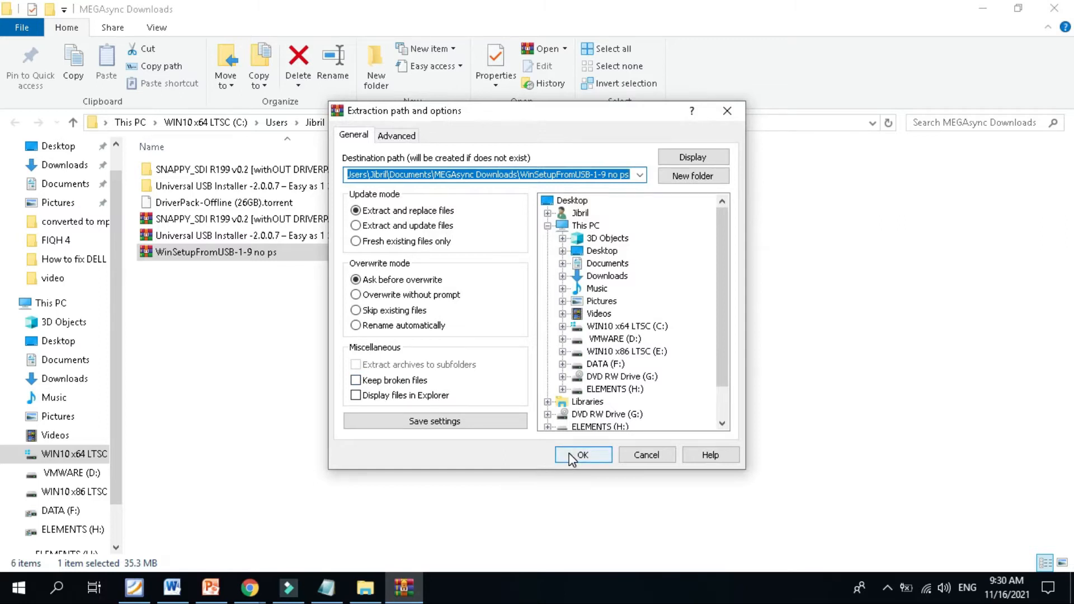
{"action": "left_click", "coordinate": [583, 454]}
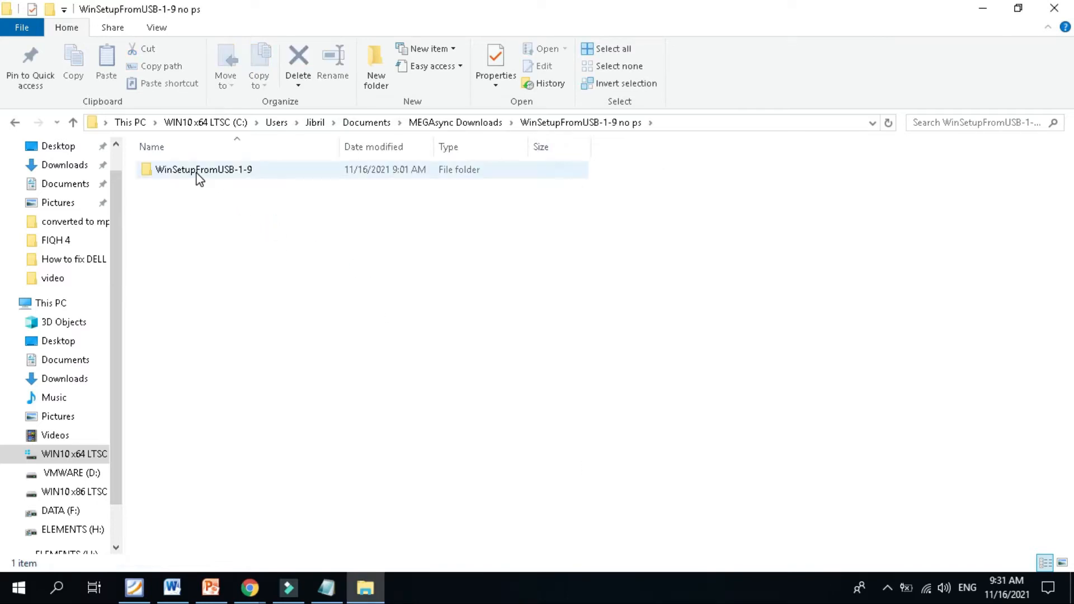
- Run WinSetupFromUSB_1-9_x64 from the WinSetupFromUSB-1-9 folder
{"action": "double_click", "coordinate": [204, 169]}
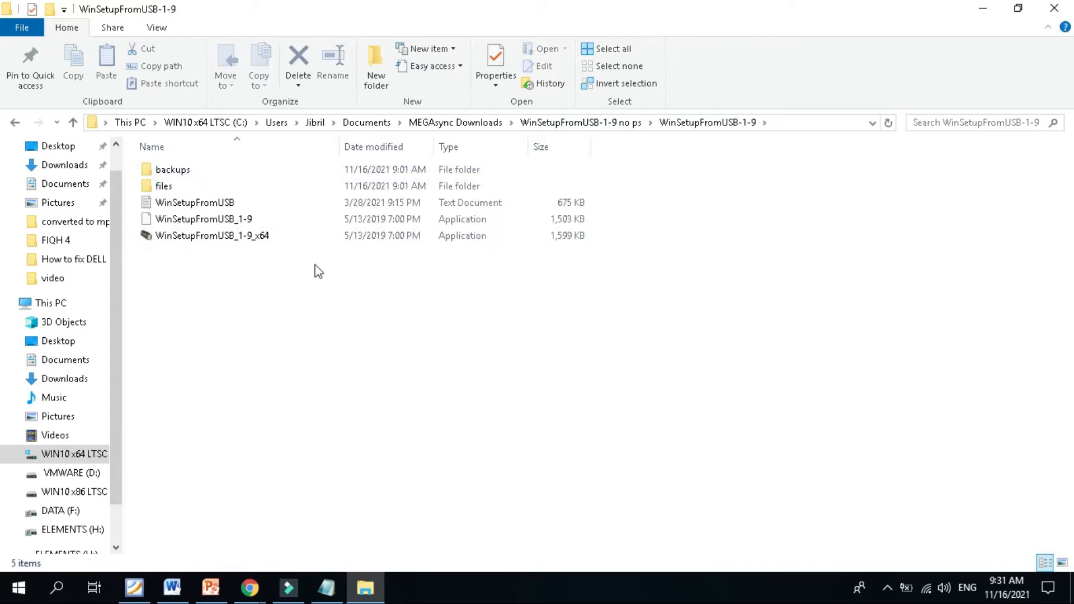
{"action": "mouse_move", "coordinate": [211, 235]}
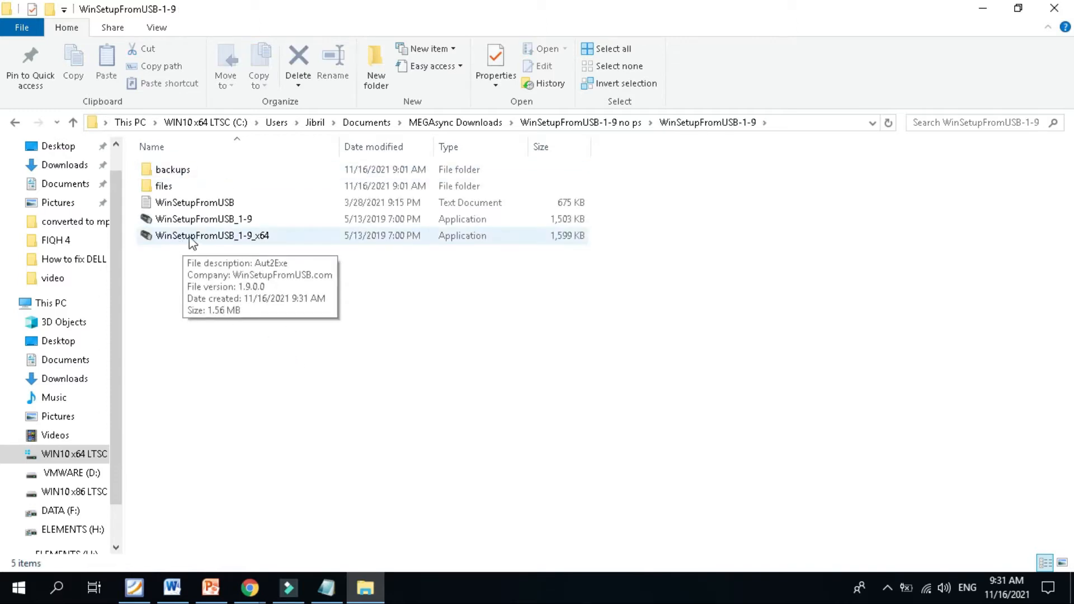
{"action": "mouse_move", "coordinate": [245, 247]}
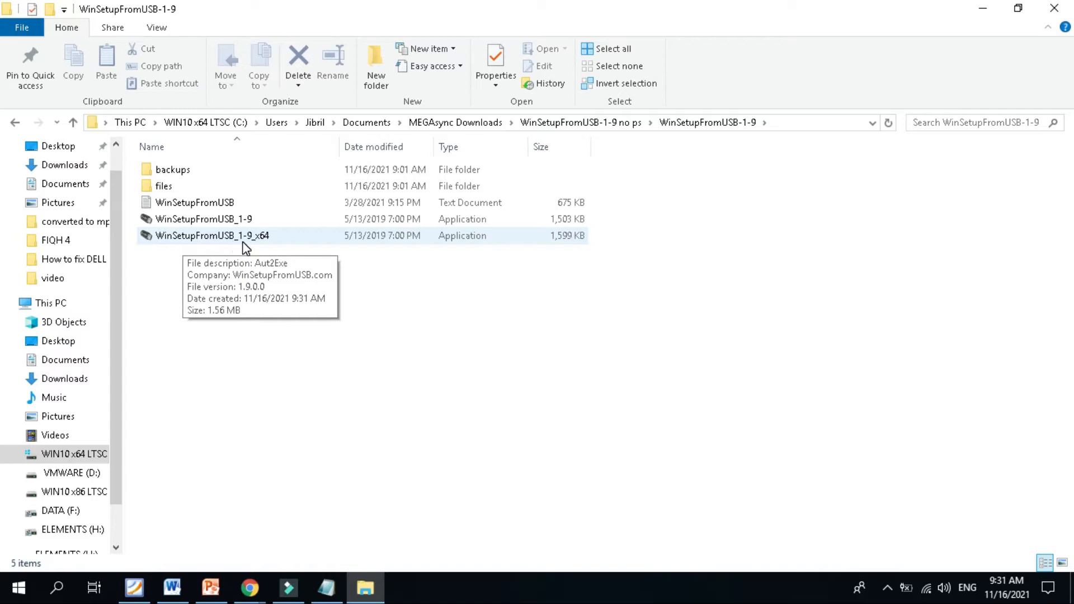
{"action": "mouse_move", "coordinate": [254, 248]}
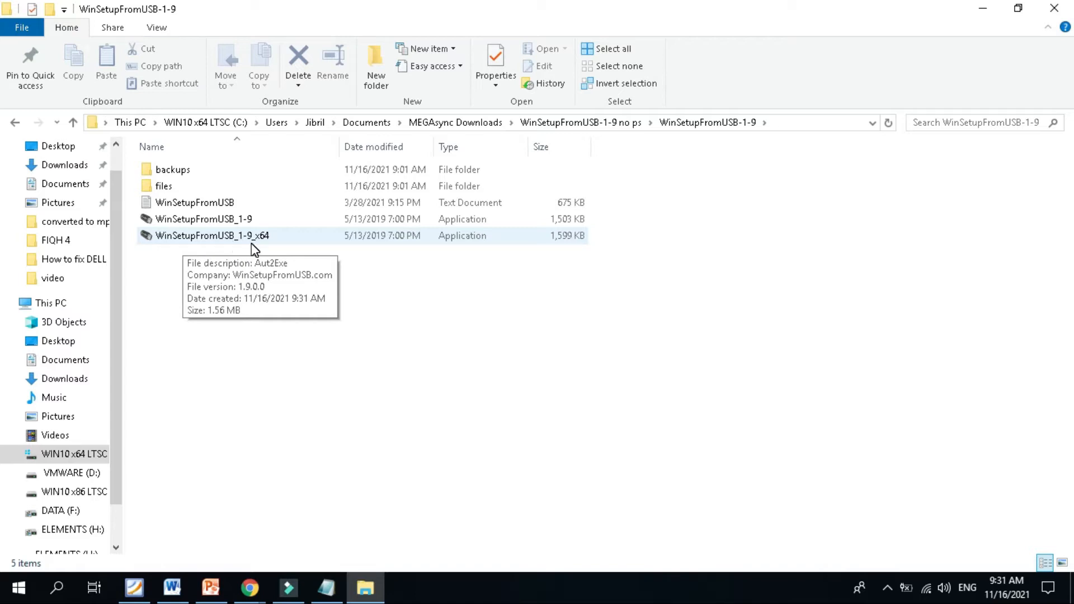
{"action": "mouse_move", "coordinate": [269, 245]}
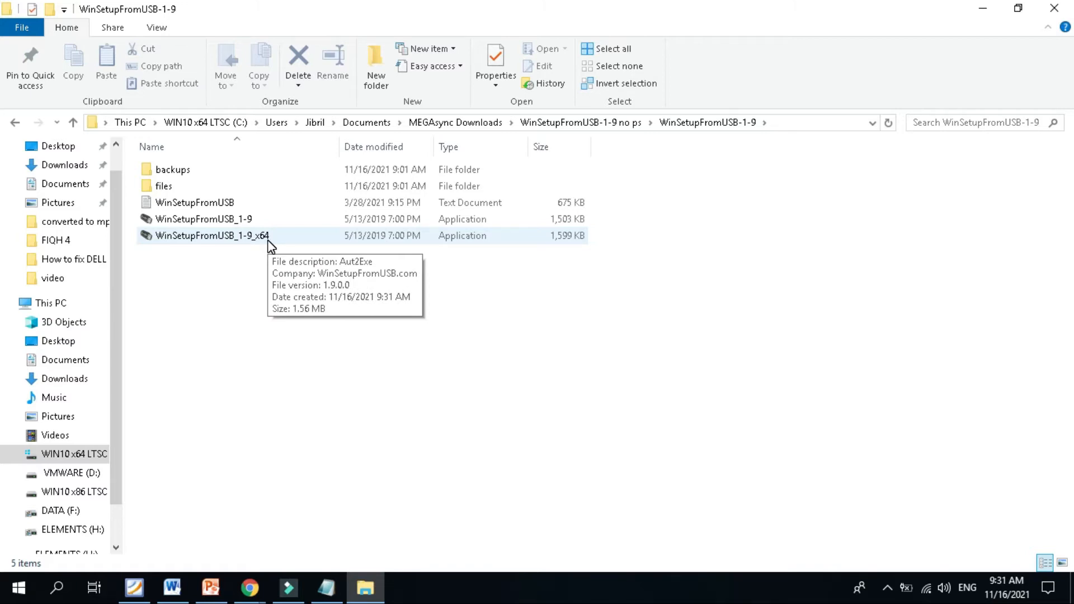
{"action": "double_click", "coordinate": [213, 236]}
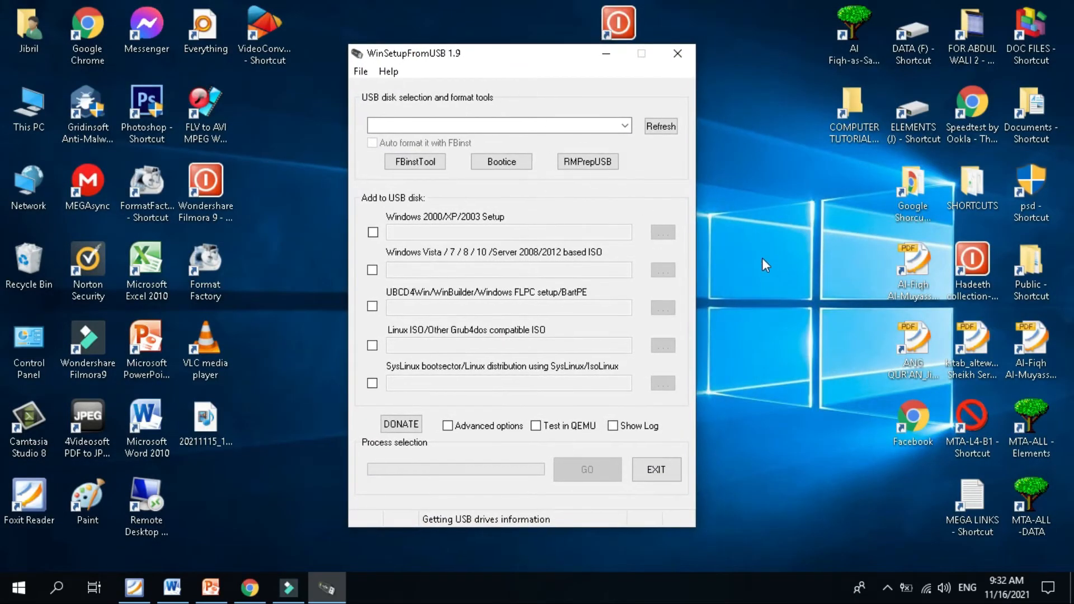
{"action": "mouse_move", "coordinate": [452, 66]}
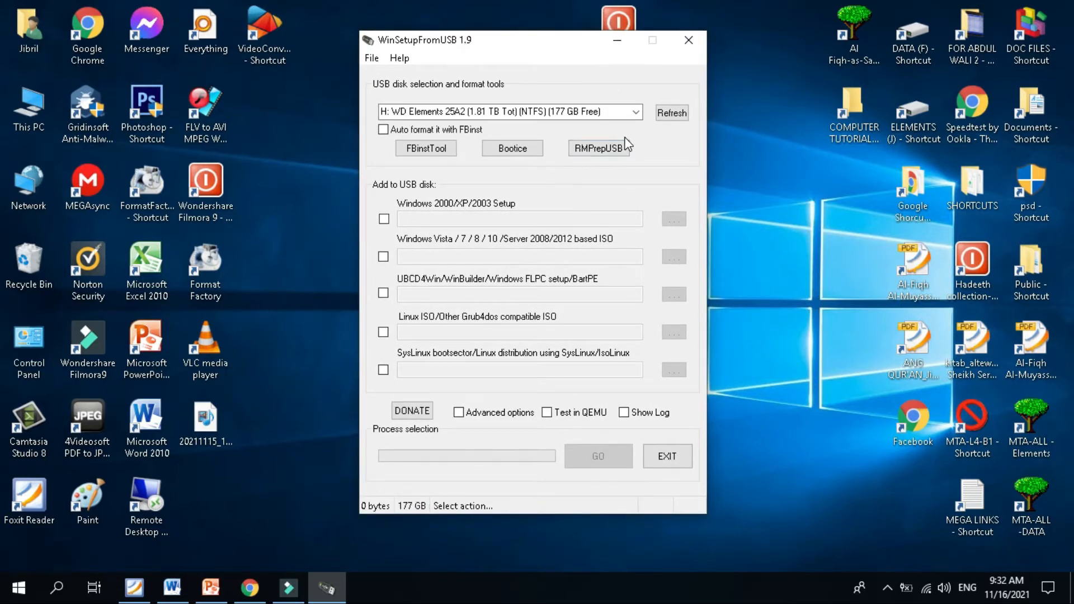
{"action": "mouse_move", "coordinate": [624, 123]}
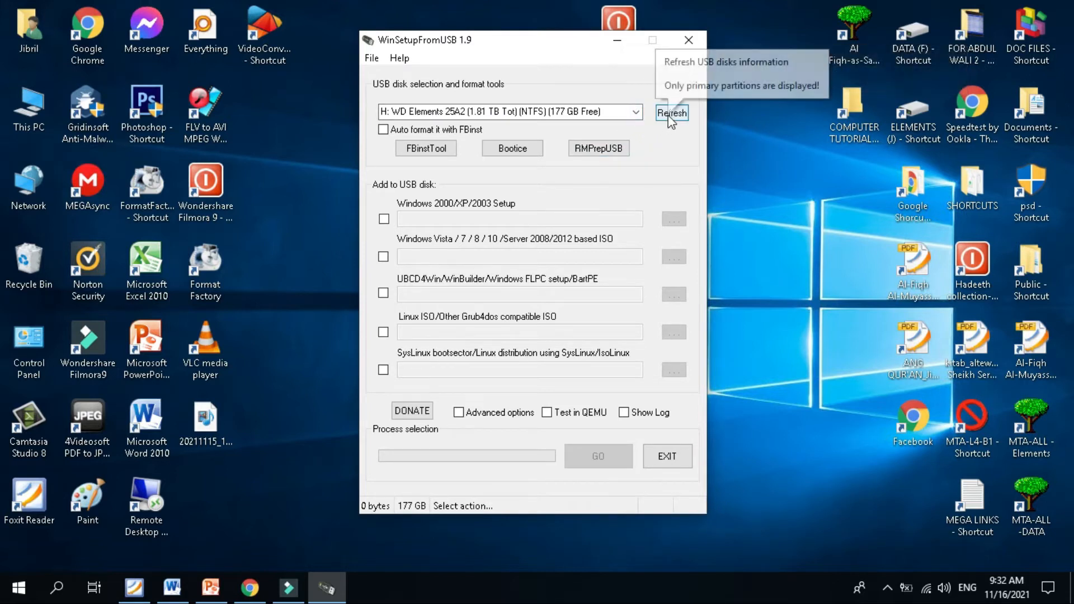
{"action": "mouse_move", "coordinate": [634, 113]}
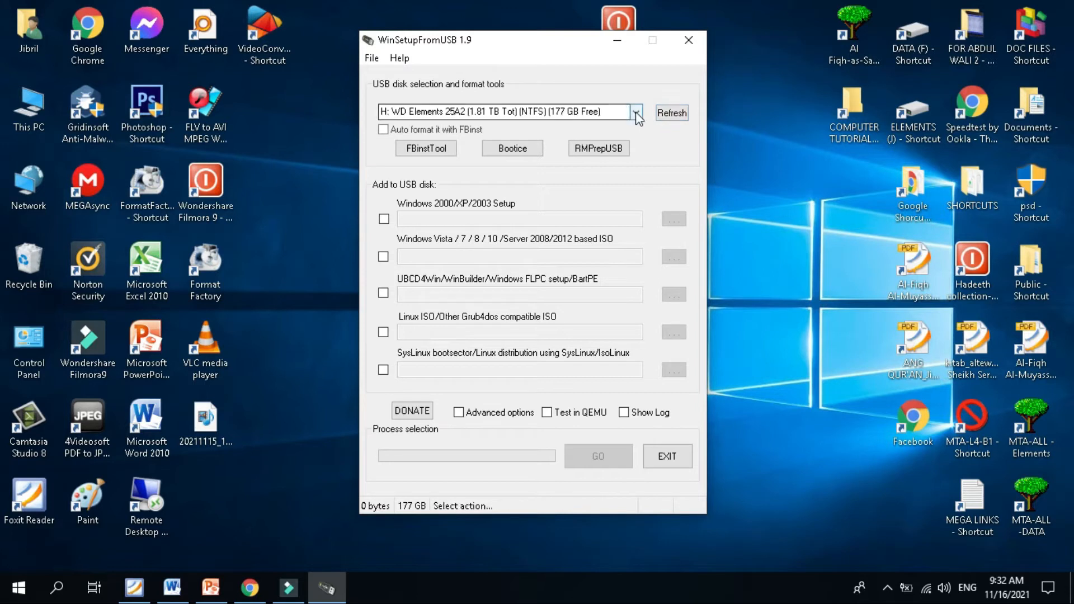
- Refresh the USB disk list to detect the WD Elements and hp drives
{"action": "left_click", "coordinate": [635, 112]}
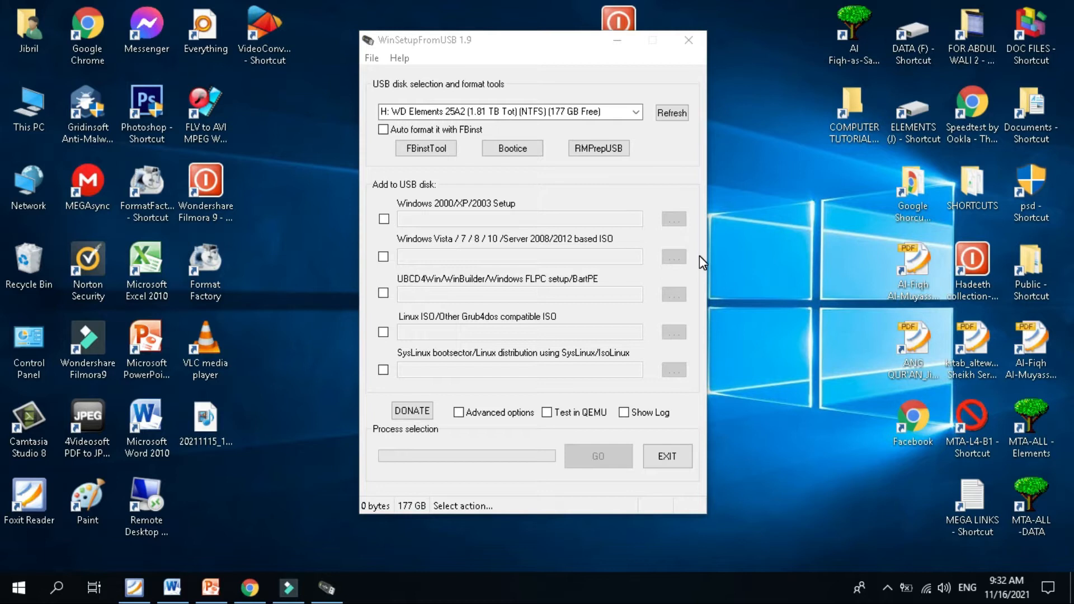
{"action": "mouse_move", "coordinate": [661, 216]}
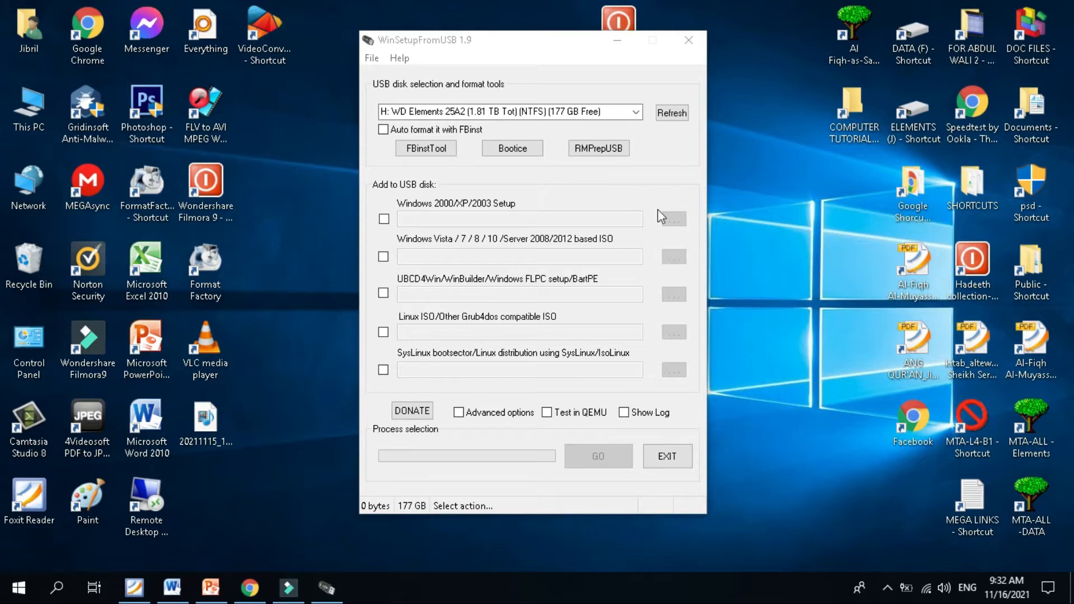
{"action": "left_click", "coordinate": [507, 111]}
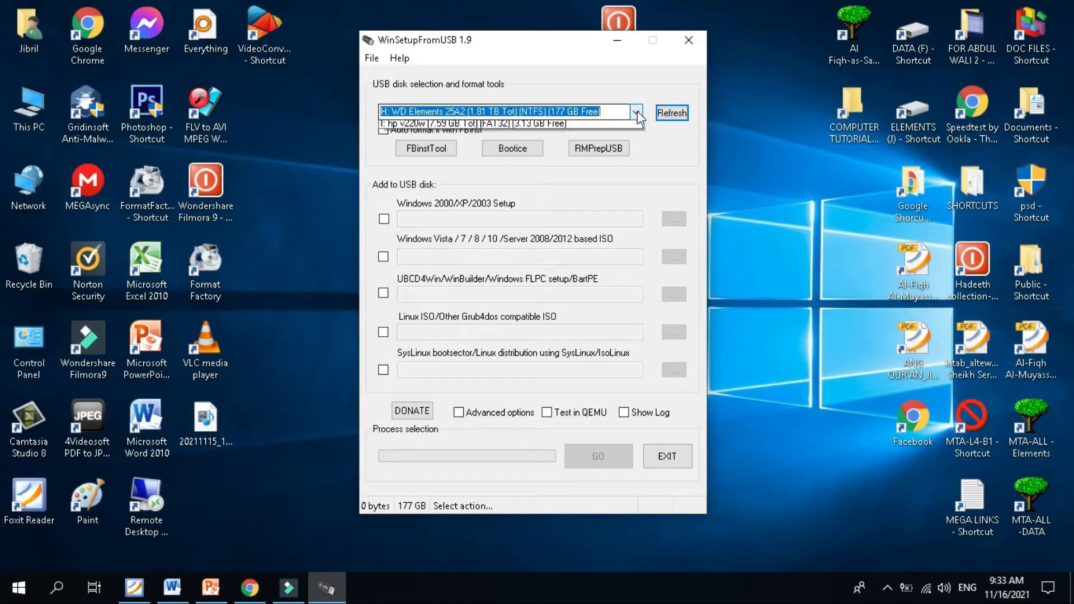
- Show the USB disk dropdown listing WD Elements H: and hp v220w I:
{"action": "left_click", "coordinate": [634, 112]}
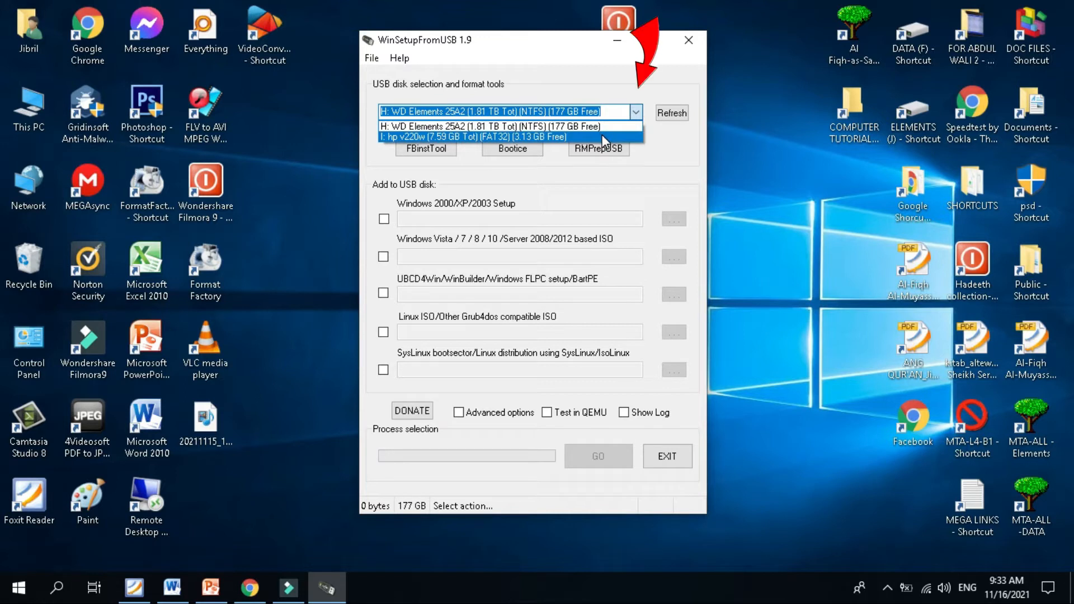
{"action": "mouse_move", "coordinate": [522, 159]}
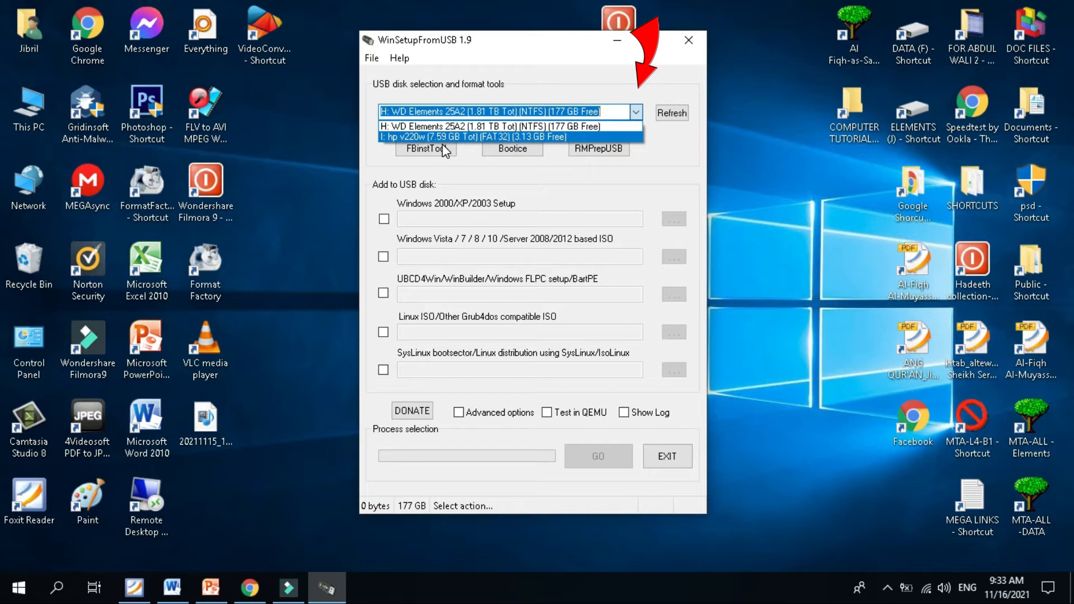
{"action": "mouse_move", "coordinate": [472, 149]}
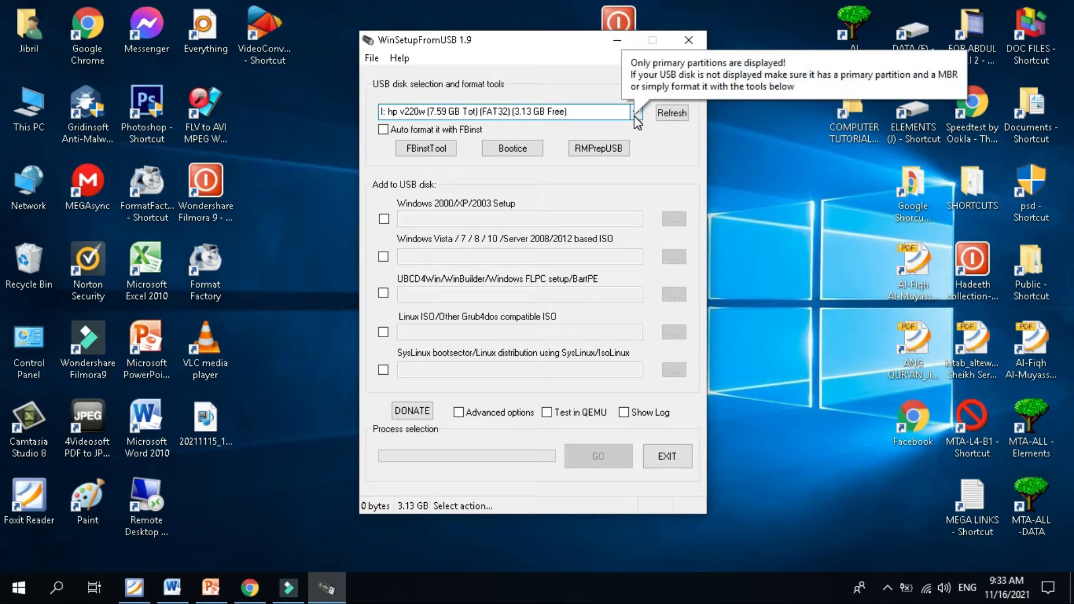
- Choose the hp v220w I: stick (7.59 GB, FAT32) as the target disk
{"action": "left_click", "coordinate": [564, 110]}
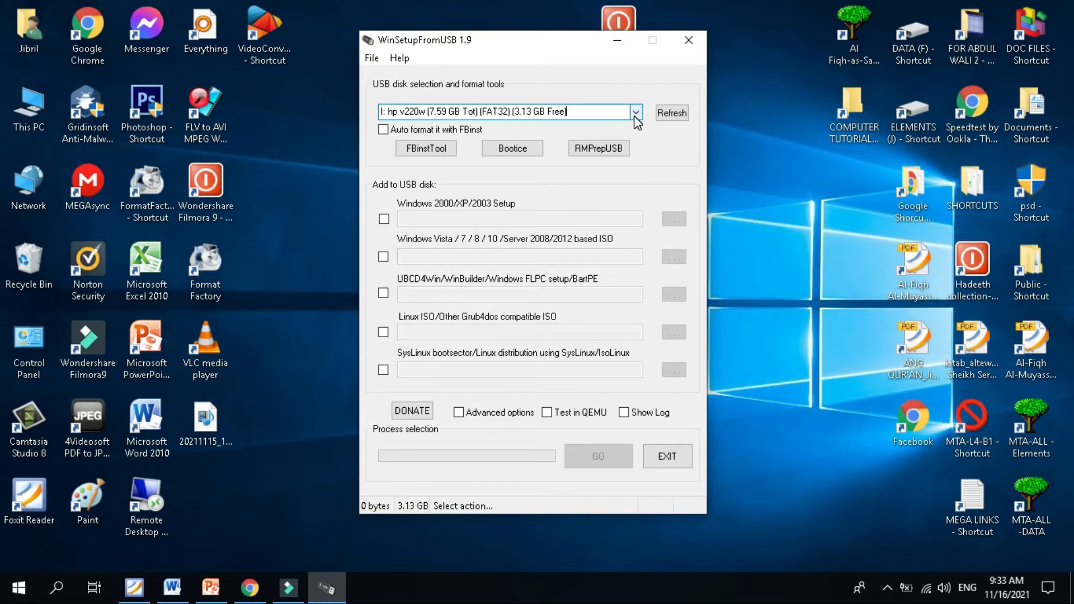
{"action": "left_click", "coordinate": [382, 129]}
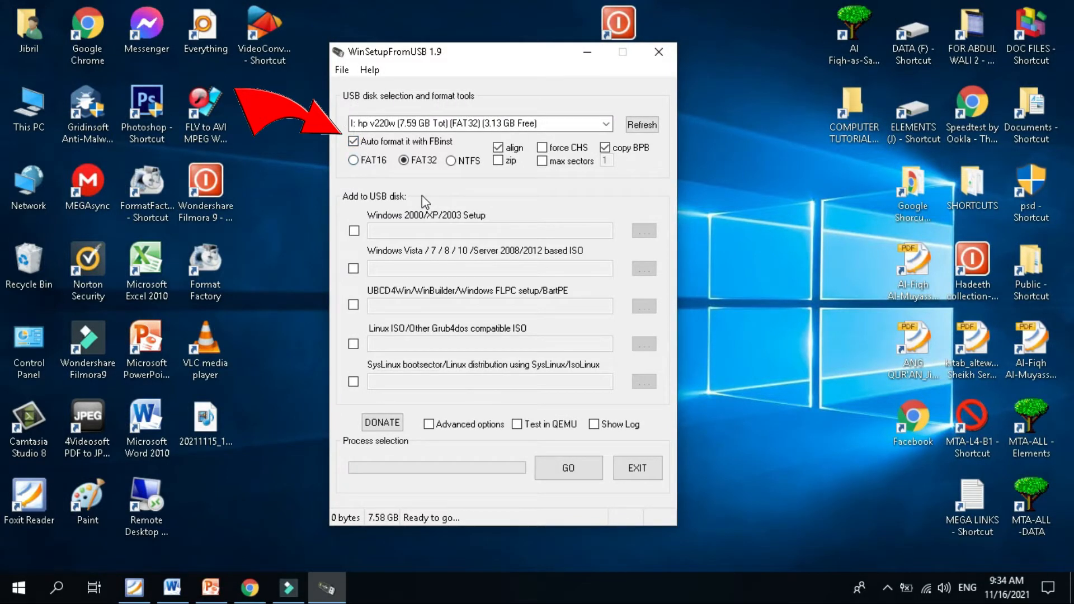
{"action": "mouse_move", "coordinate": [548, 197]}
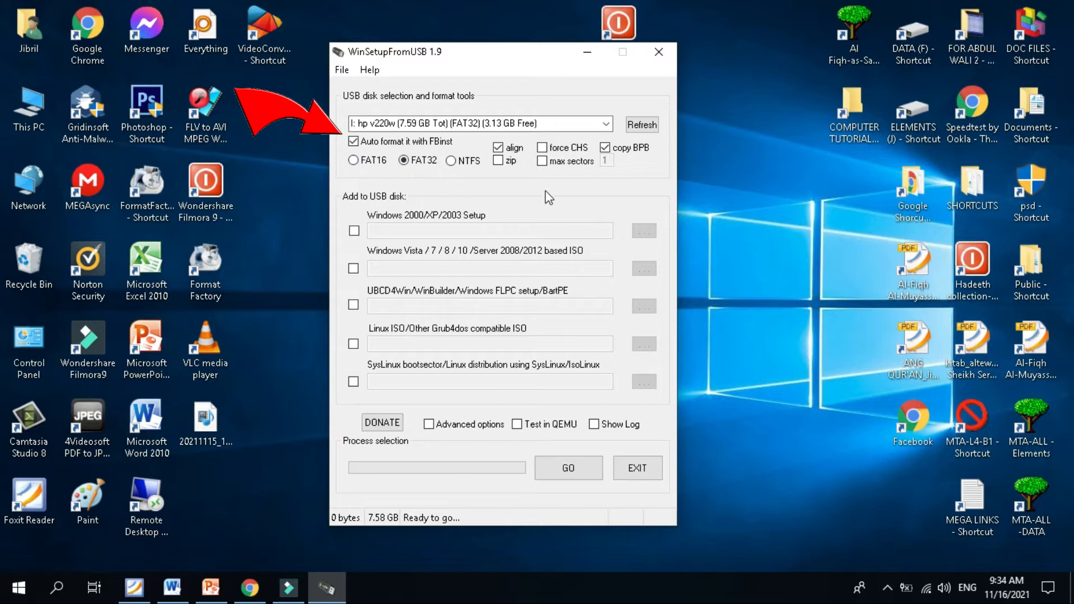
{"action": "mouse_move", "coordinate": [650, 230]}
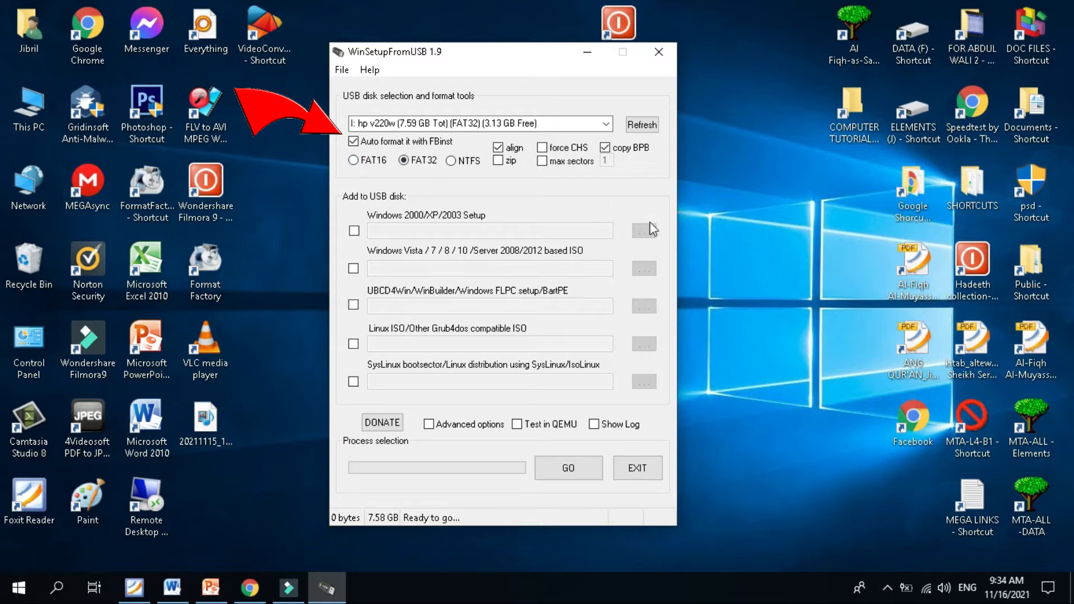
{"action": "mouse_move", "coordinate": [619, 245]}
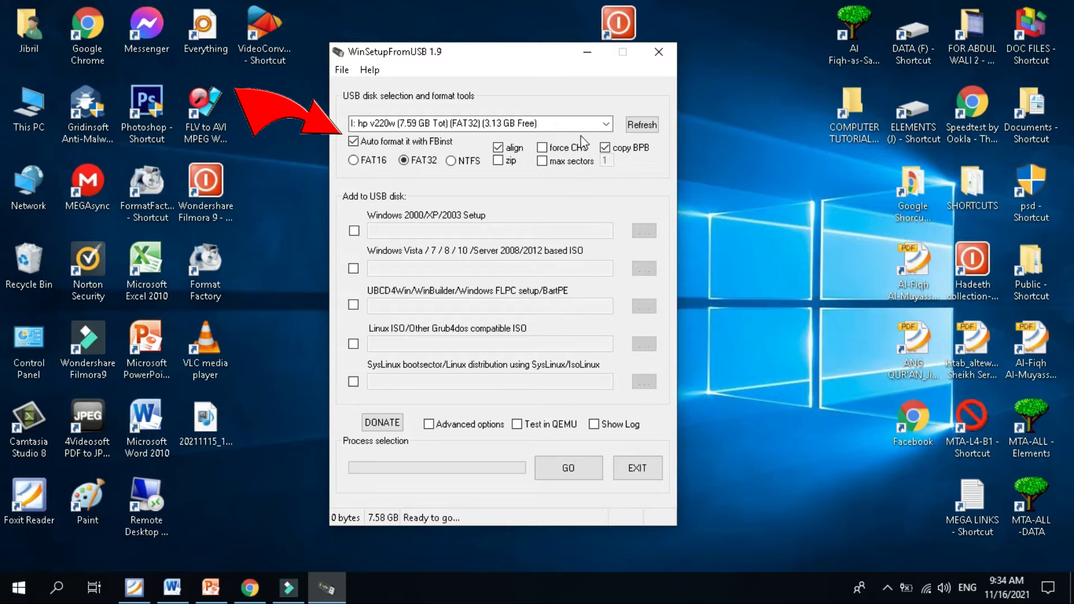
{"action": "mouse_move", "coordinate": [373, 334]}
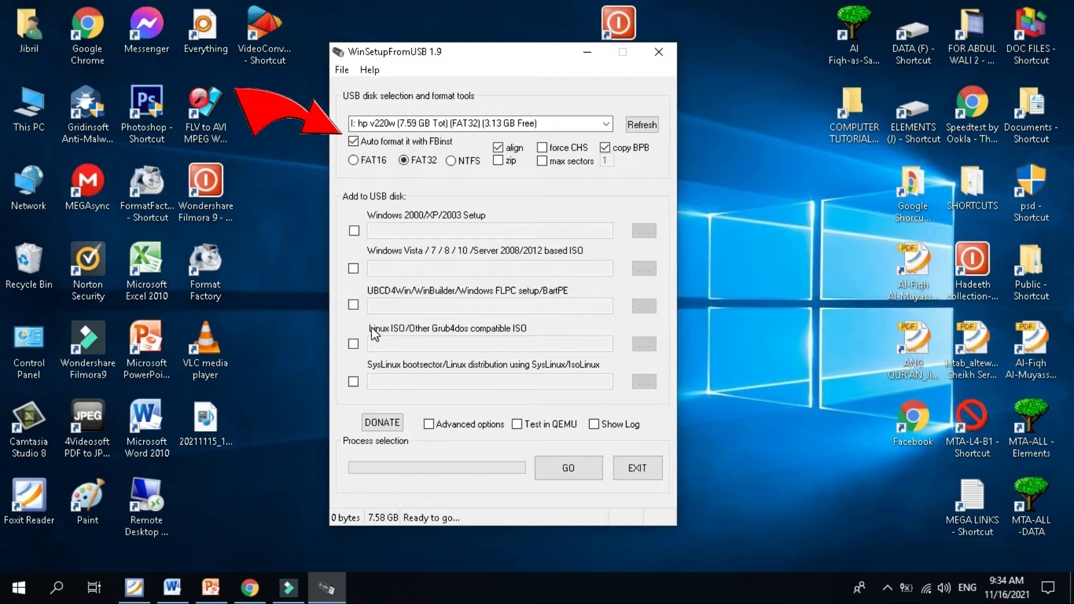
{"action": "mouse_move", "coordinate": [360, 320]}
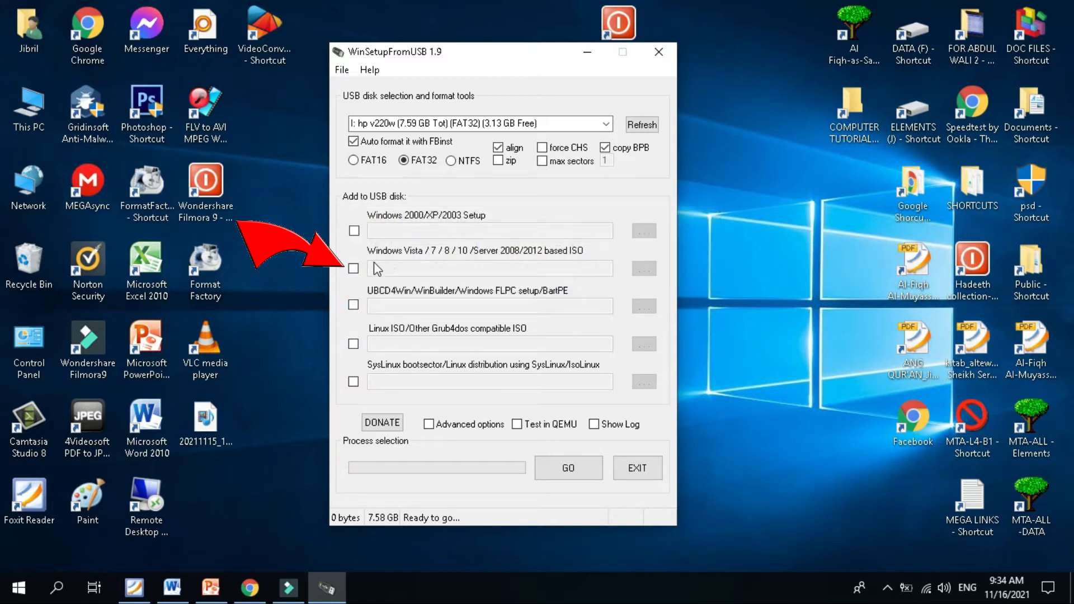
{"action": "mouse_move", "coordinate": [428, 263]}
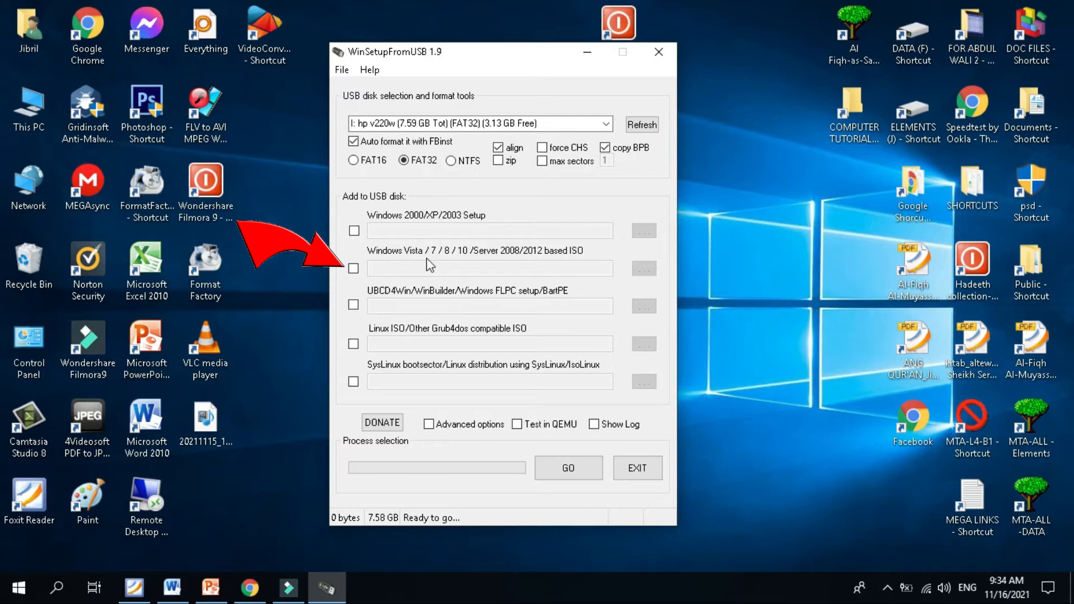
{"action": "mouse_move", "coordinate": [469, 263]}
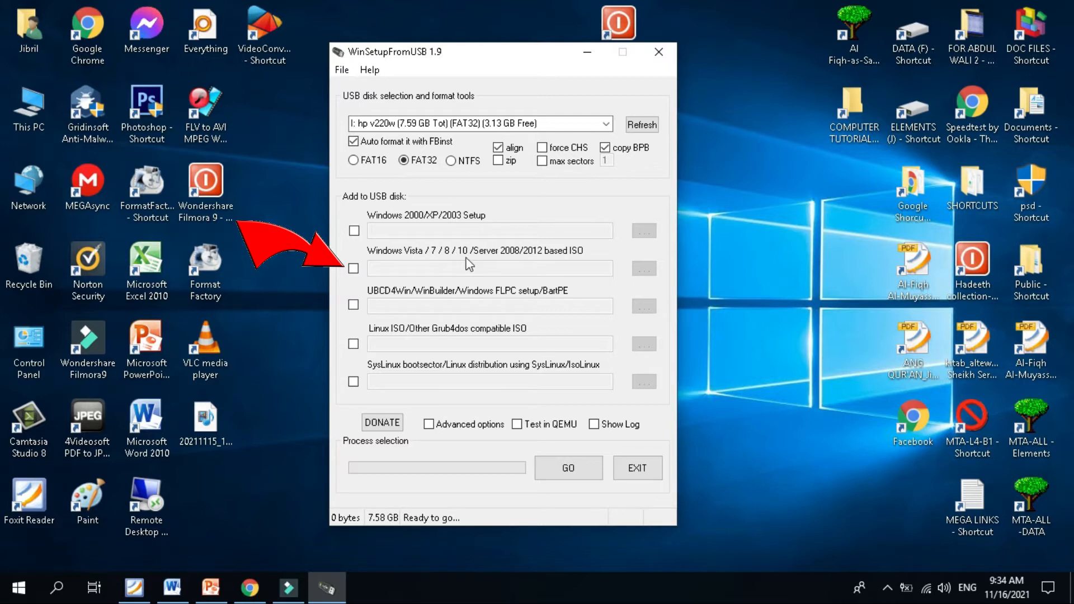
{"action": "mouse_move", "coordinate": [548, 269]}
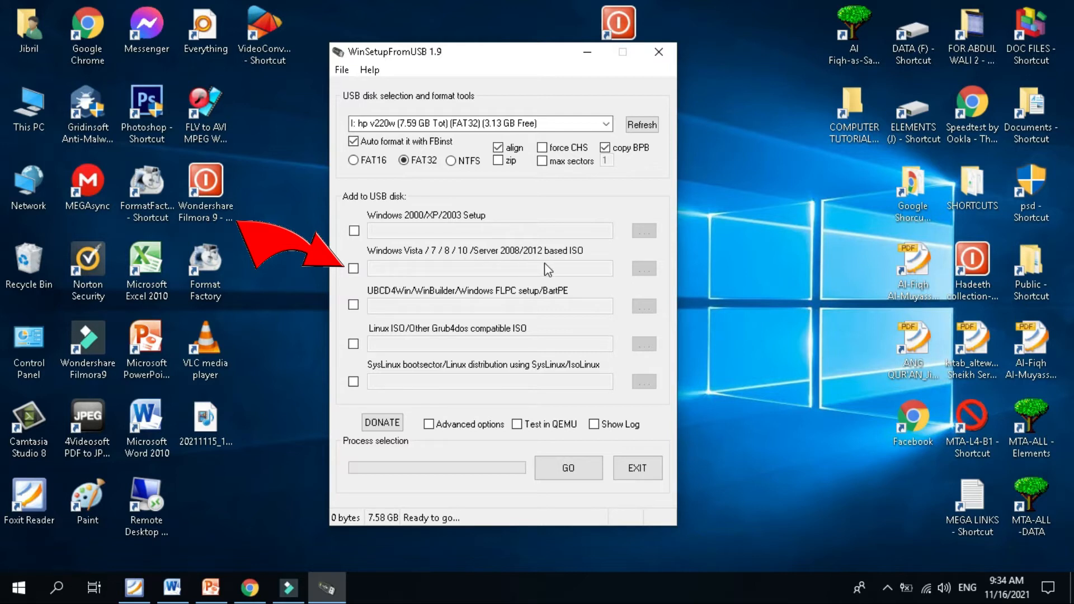
{"action": "mouse_move", "coordinate": [597, 265]}
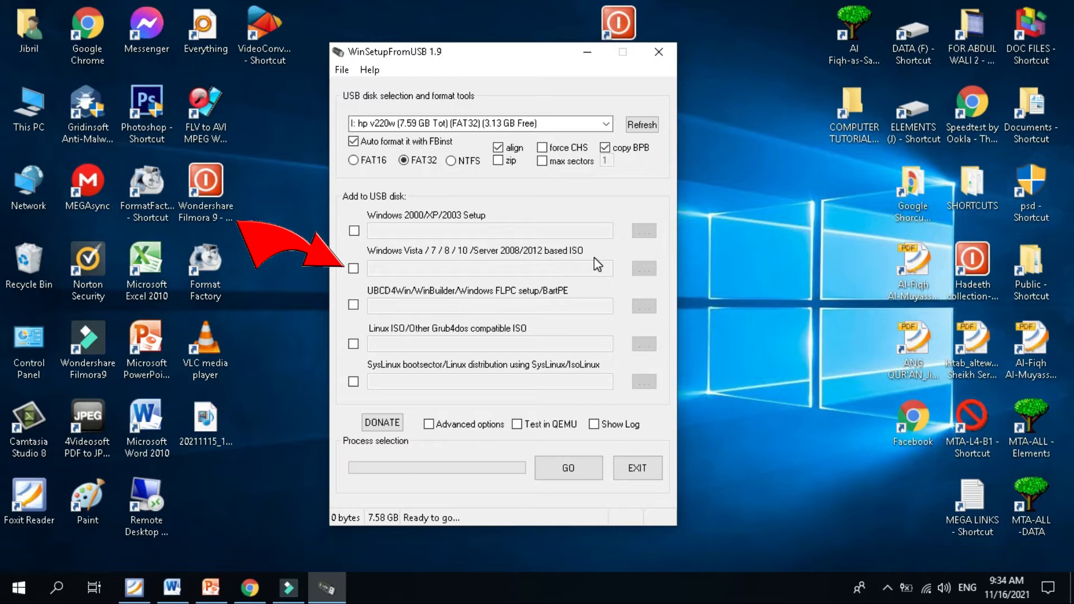
- Tick the Windows Vista/7/8/10 ISO option and browse for its ISO file
{"action": "left_click", "coordinate": [354, 268]}
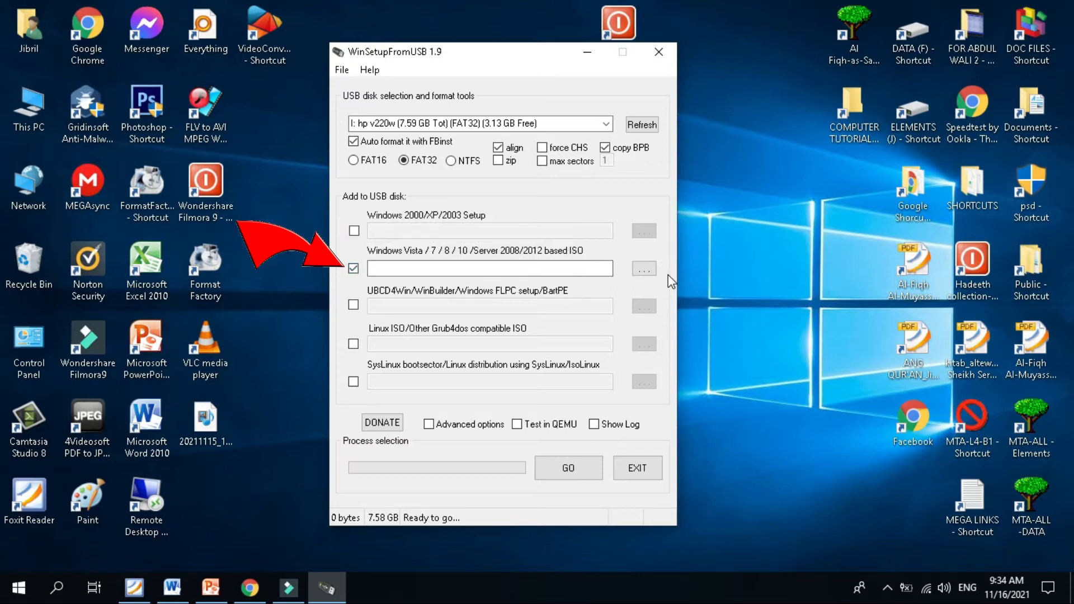
{"action": "mouse_move", "coordinate": [643, 268]}
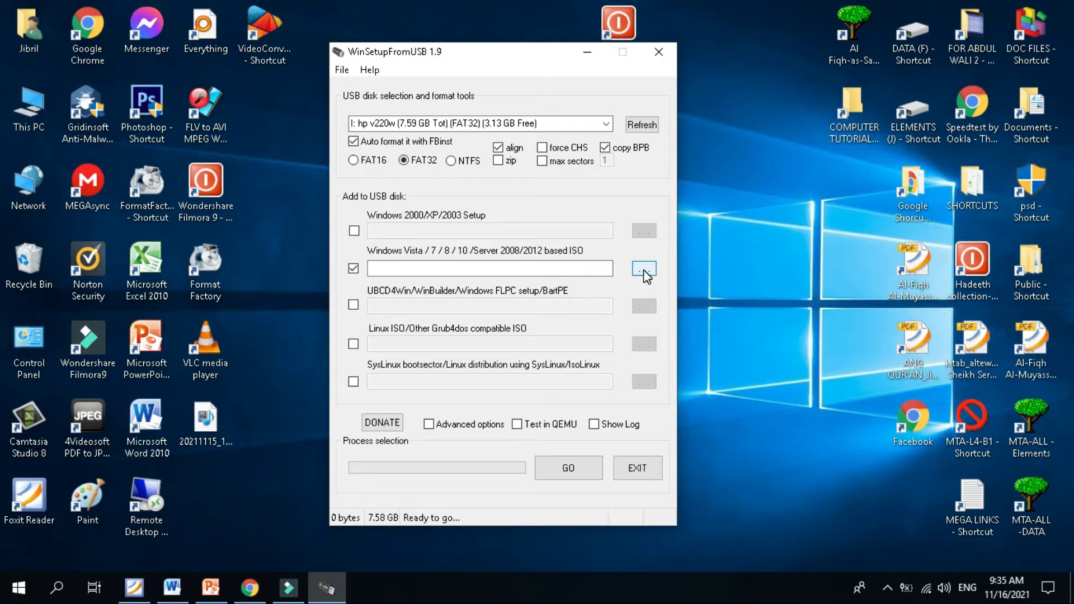
{"action": "left_click", "coordinate": [643, 268]}
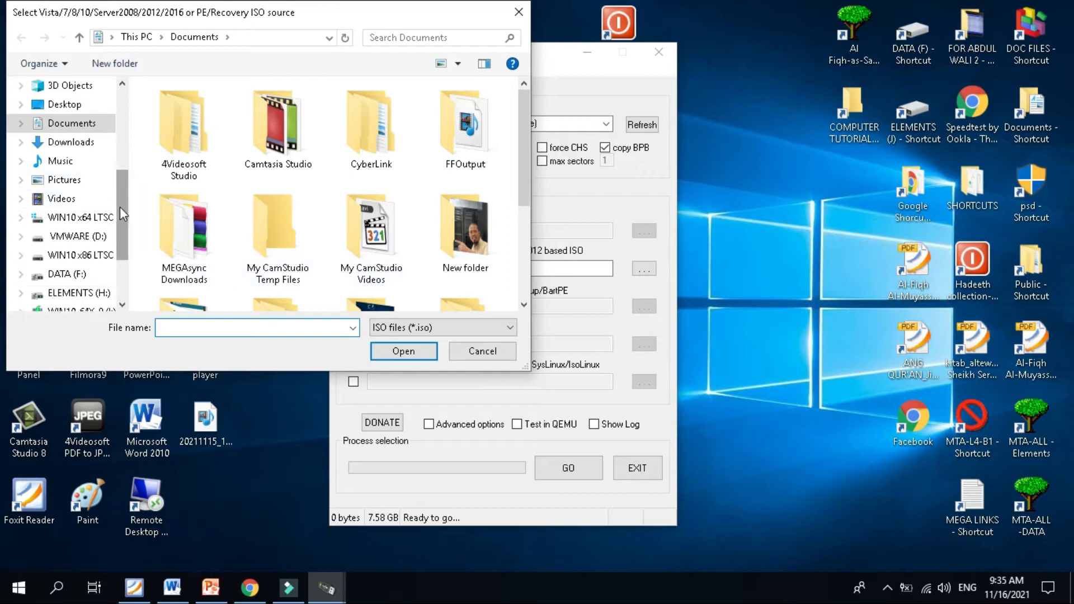
- Load en_windows_10_enterprise_ltsc_2019_x64_dvd ISO from ELEMENTS (H:) as the Windows source
{"action": "left_click", "coordinate": [78, 274]}
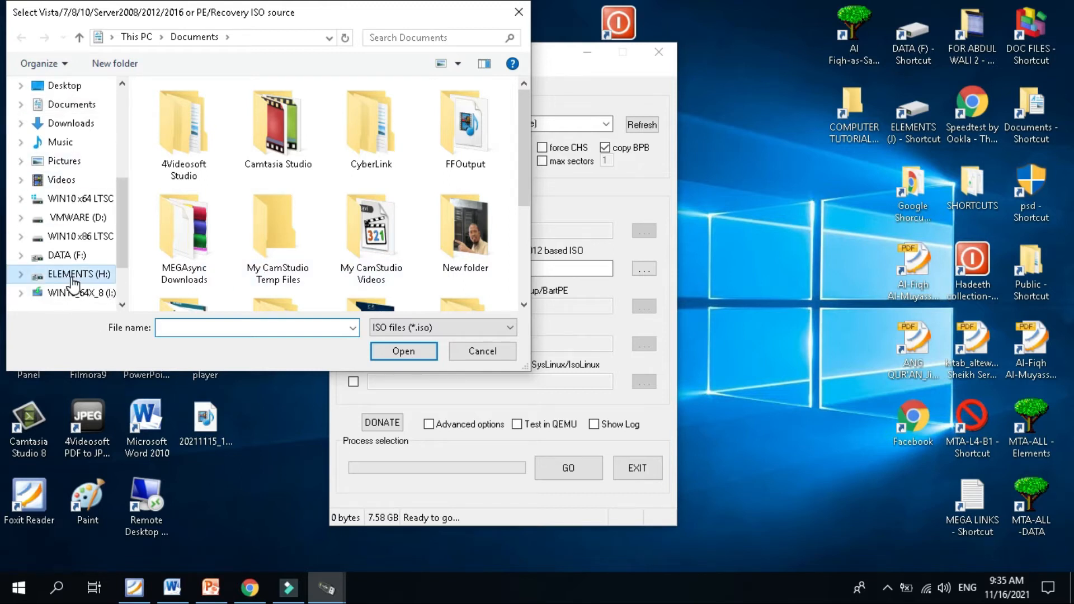
{"action": "left_click", "coordinate": [79, 274]}
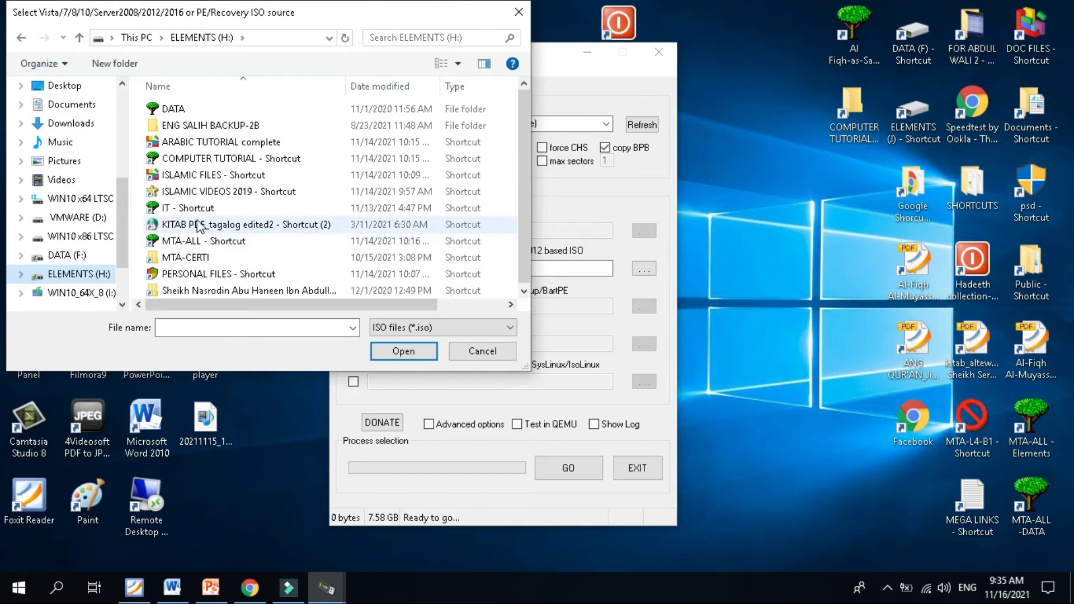
{"action": "left_click", "coordinate": [188, 208]}
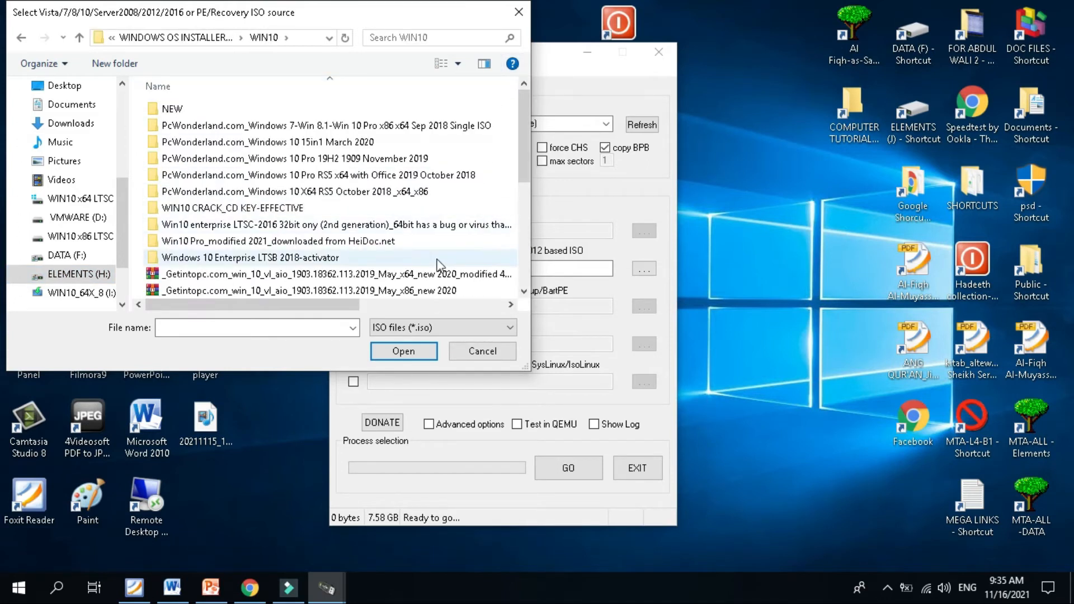
{"action": "scroll", "scroll_direction": "down", "scroll_amount": 3}
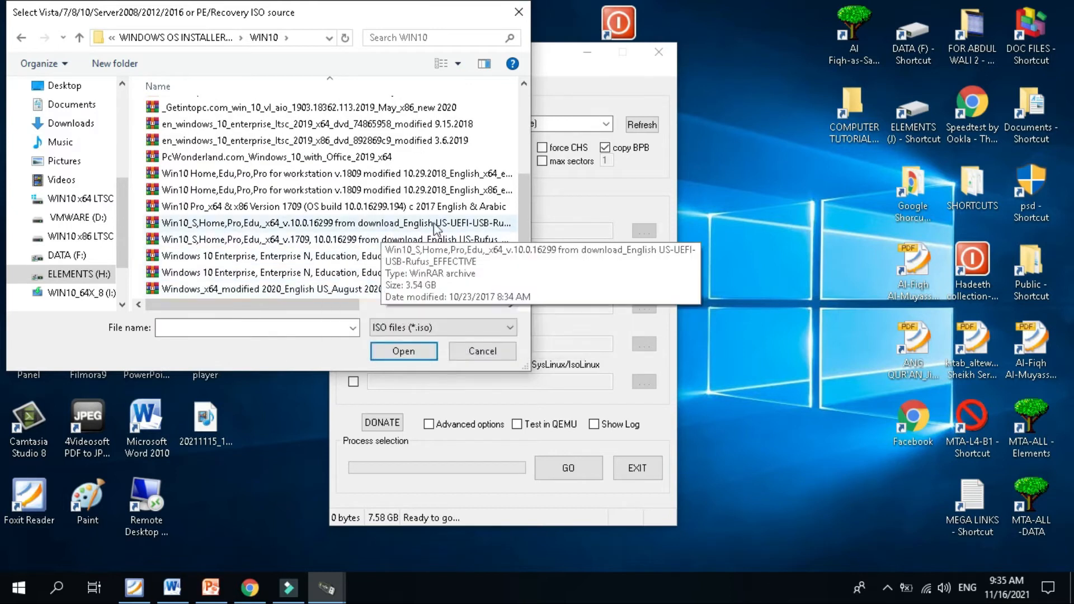
{"action": "mouse_move", "coordinate": [449, 278]}
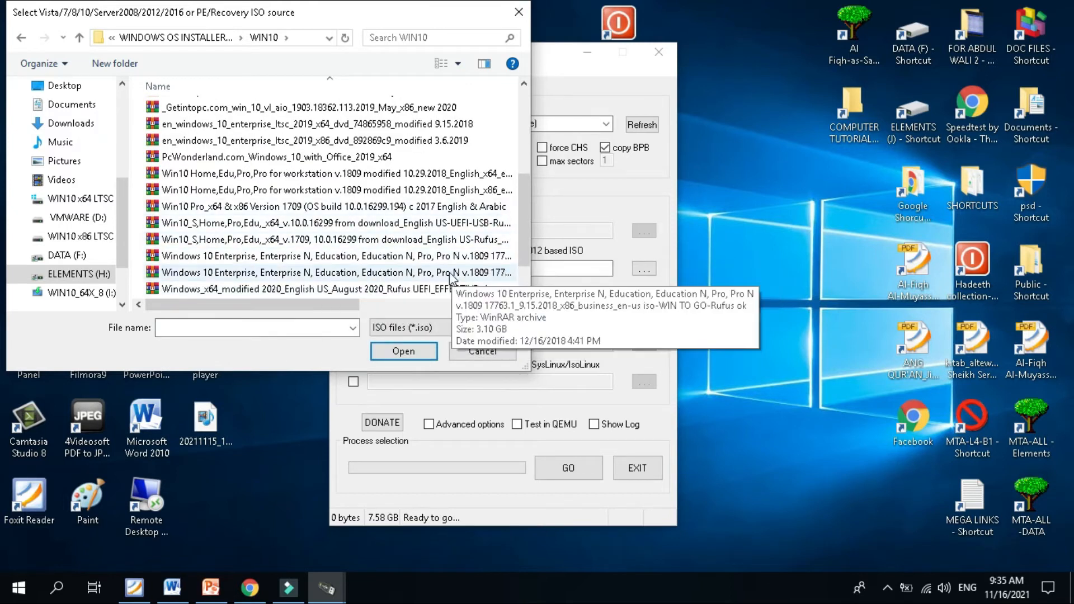
{"action": "mouse_move", "coordinate": [382, 275]}
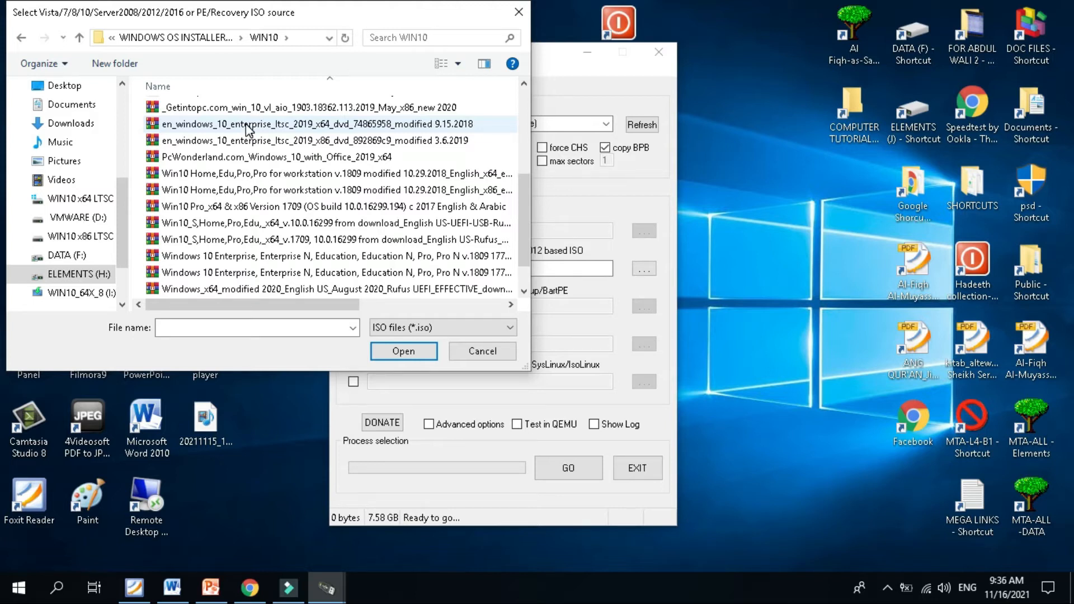
{"action": "left_click", "coordinate": [306, 124]}
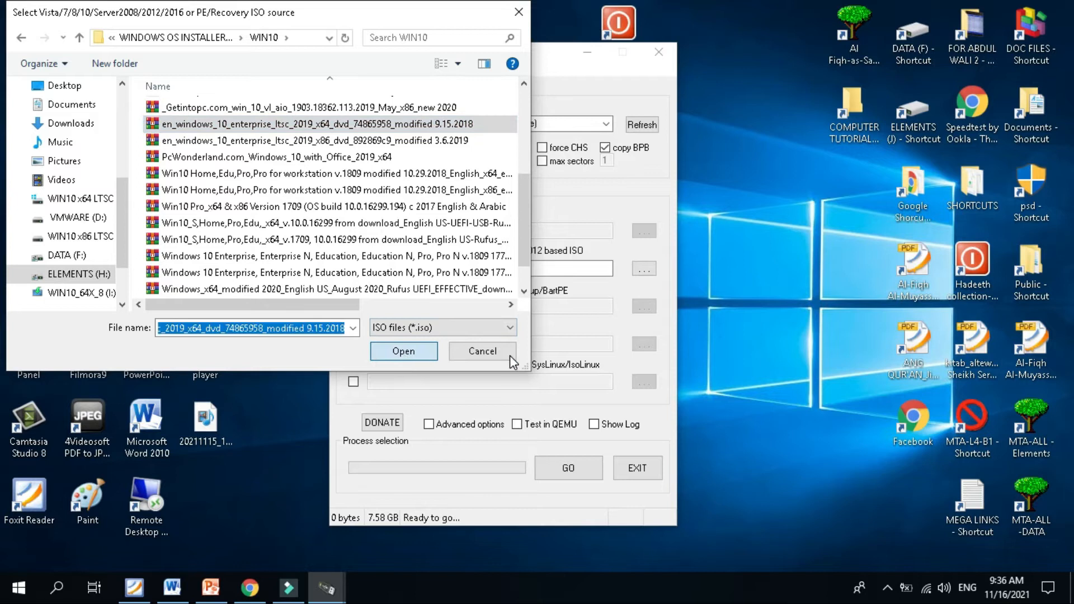
{"action": "left_click", "coordinate": [403, 351]}
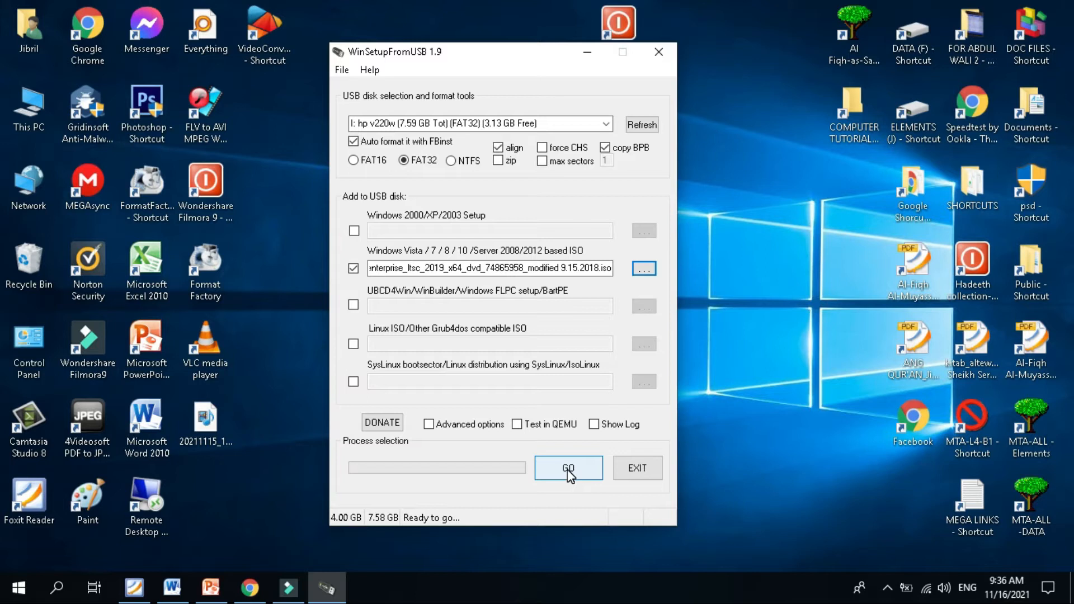
{"action": "mouse_move", "coordinate": [570, 475]}
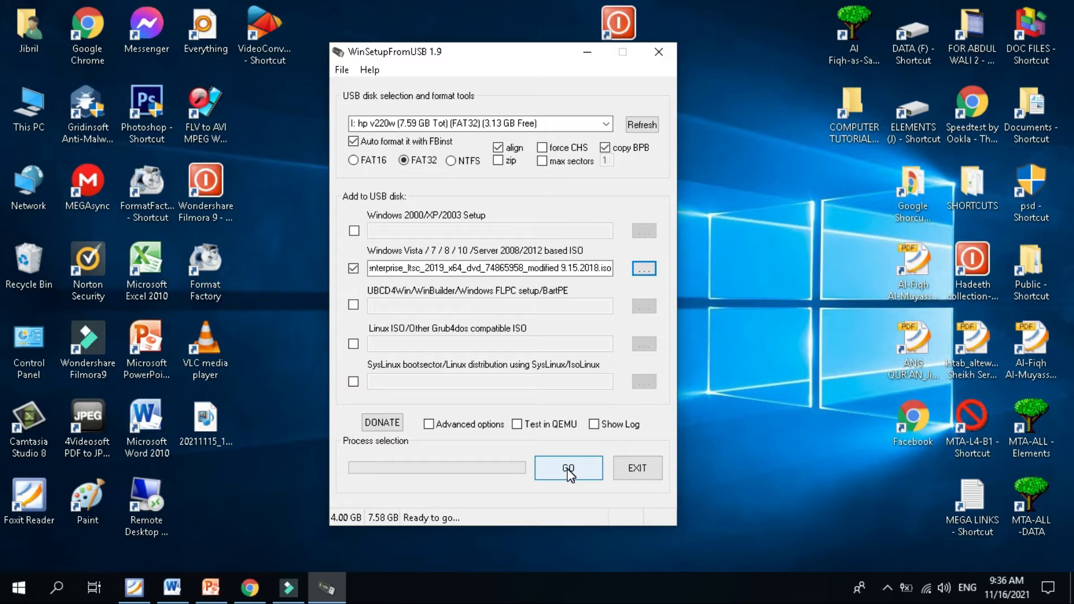
- Start the job on the hp v220w drive, bringing up the erase warning
{"action": "left_click", "coordinate": [568, 468]}
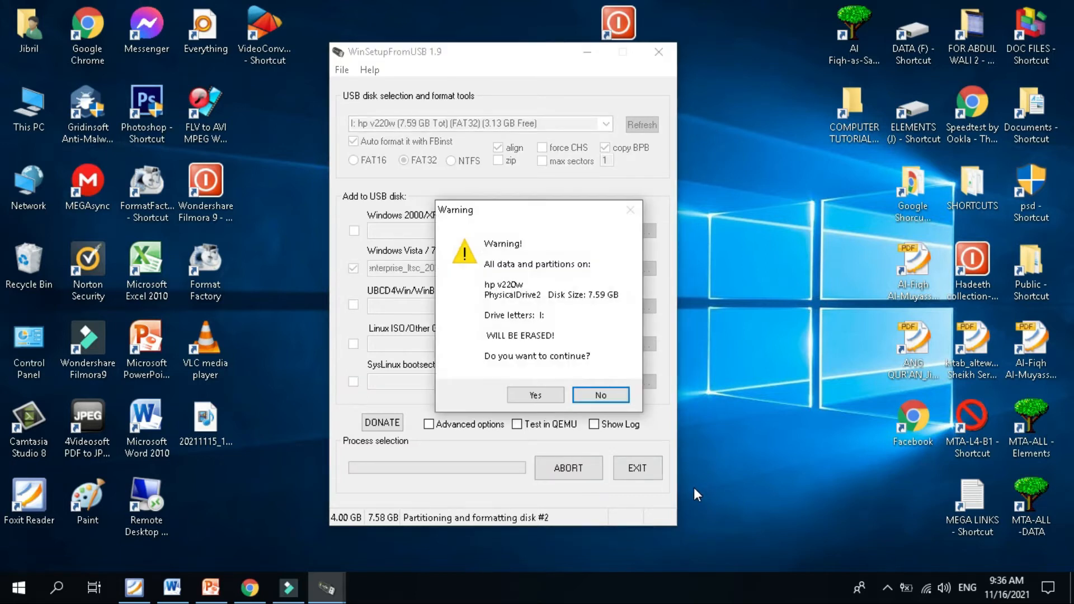
{"action": "mouse_move", "coordinate": [638, 482]}
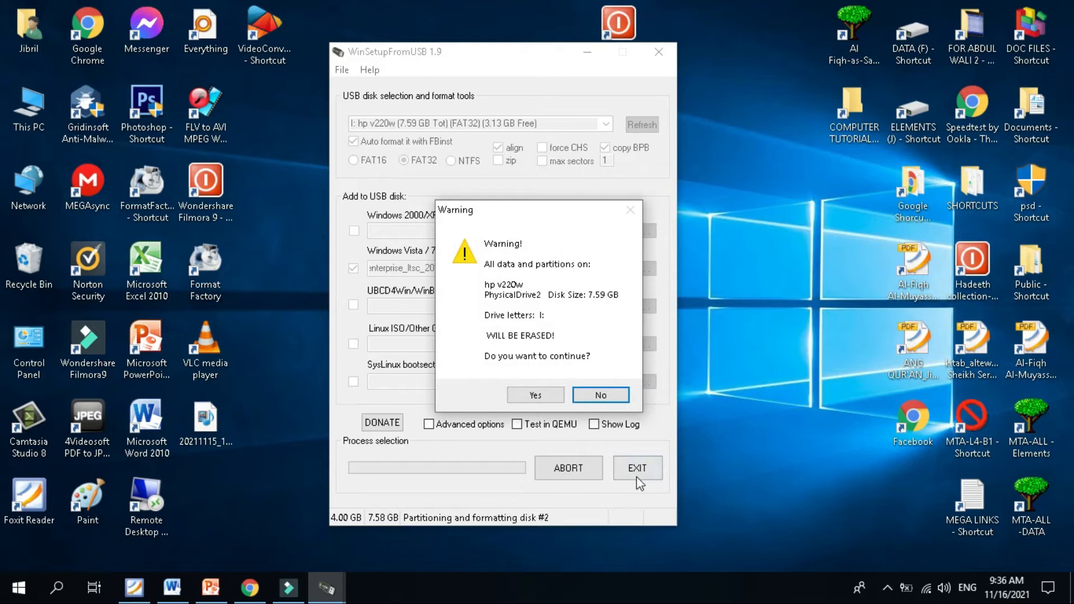
{"action": "mouse_move", "coordinate": [591, 542]}
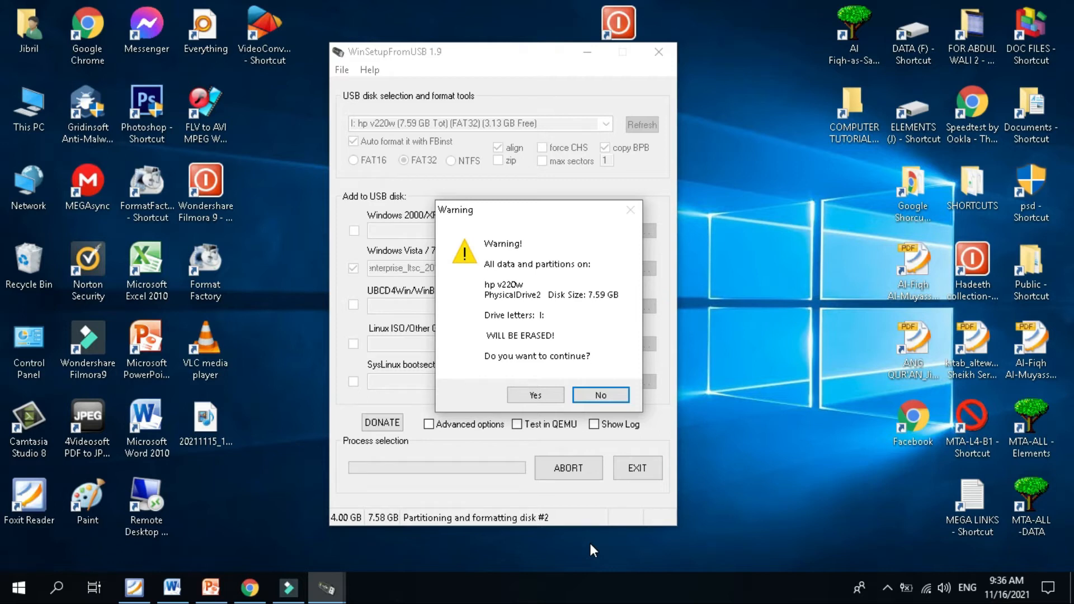
{"action": "mouse_move", "coordinate": [598, 377]}
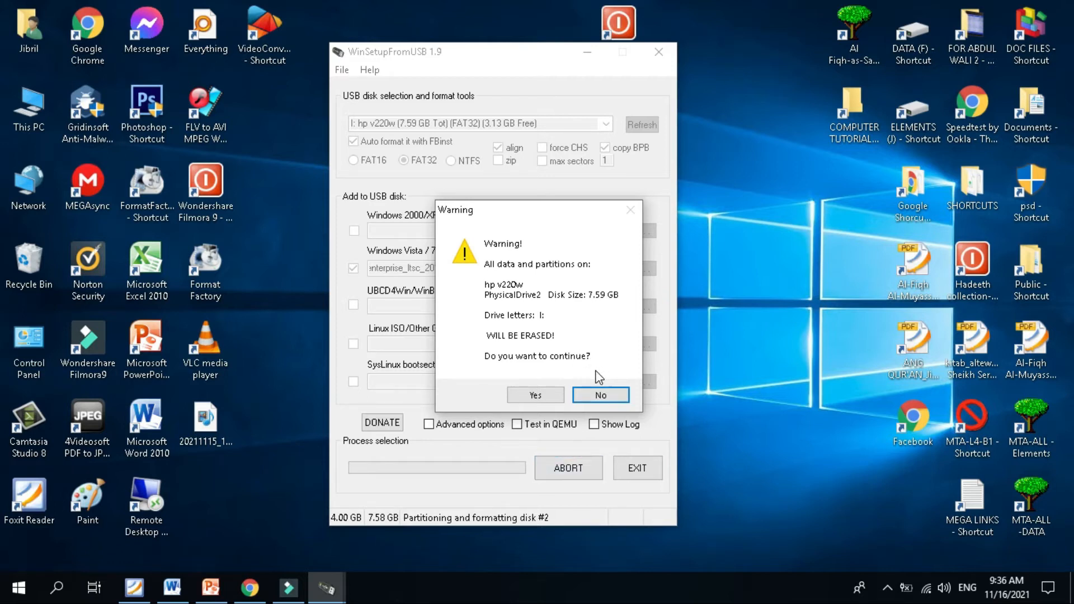
{"action": "mouse_move", "coordinate": [592, 394]}
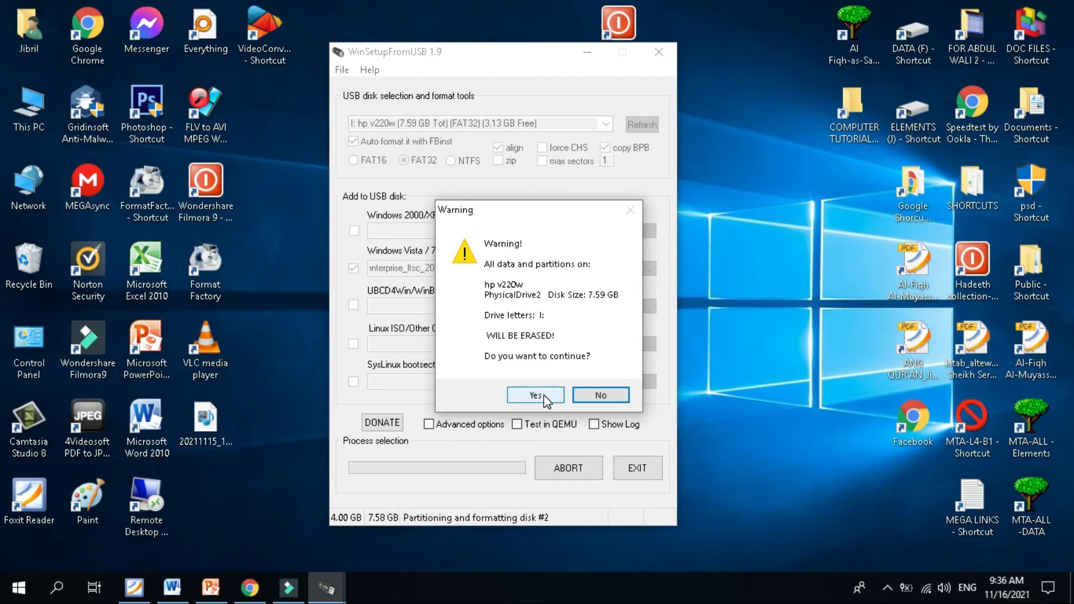
- Accept erasing all data, then confirm repartitioning and reformatting the hp v220w stick
{"action": "left_click", "coordinate": [535, 394]}
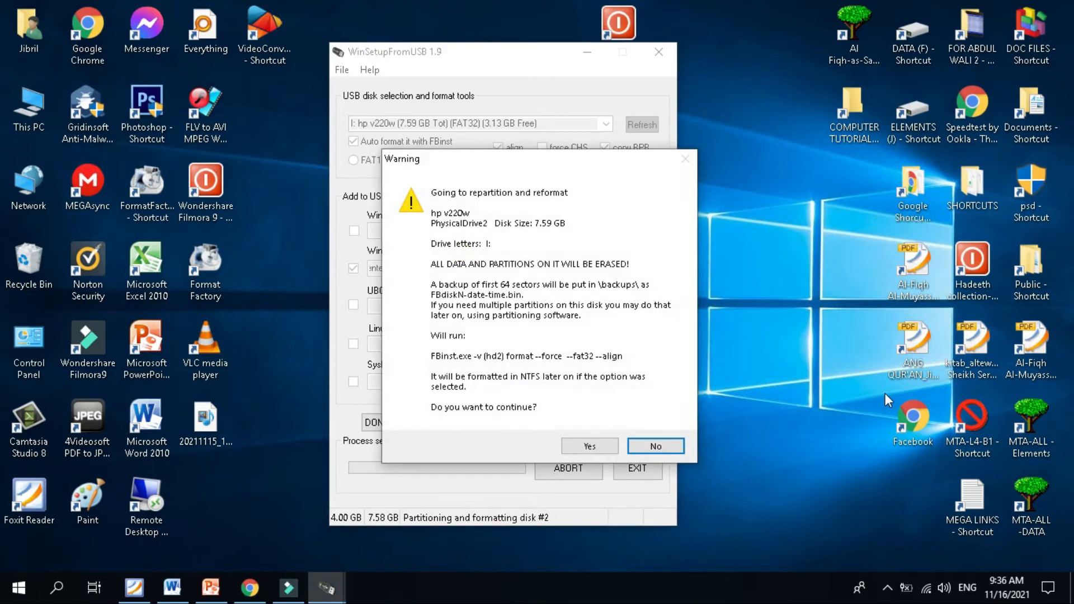
{"action": "mouse_move", "coordinate": [552, 253]}
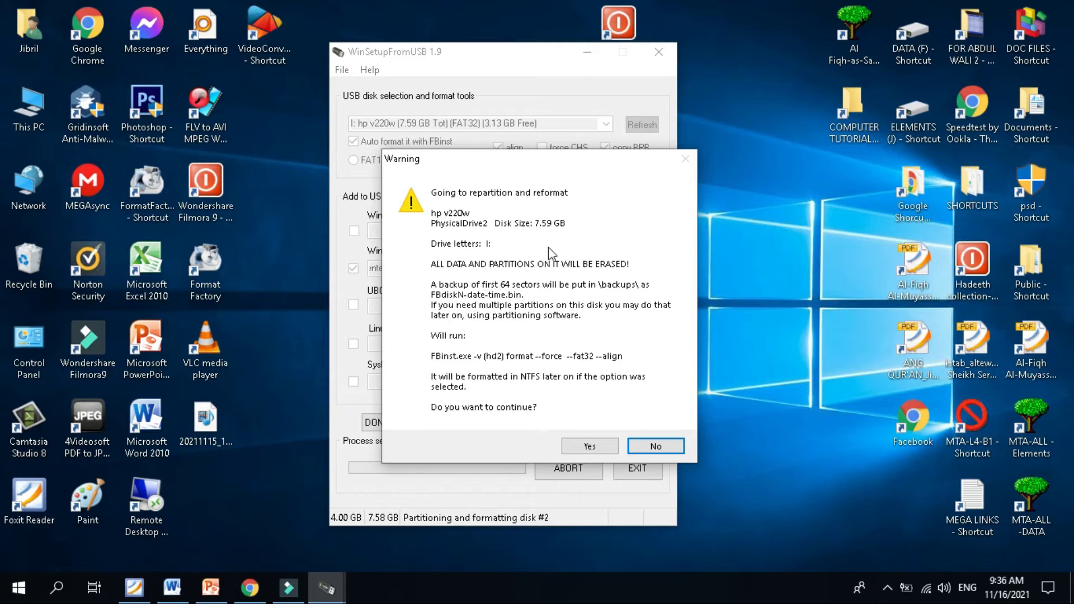
{"action": "mouse_move", "coordinate": [595, 289]}
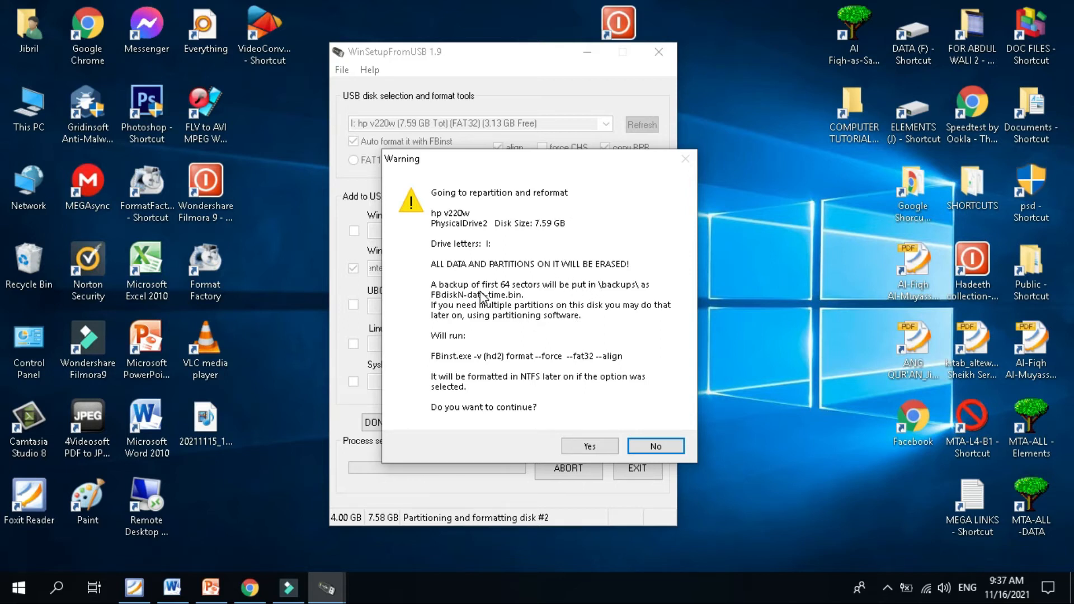
{"action": "mouse_move", "coordinate": [565, 281]}
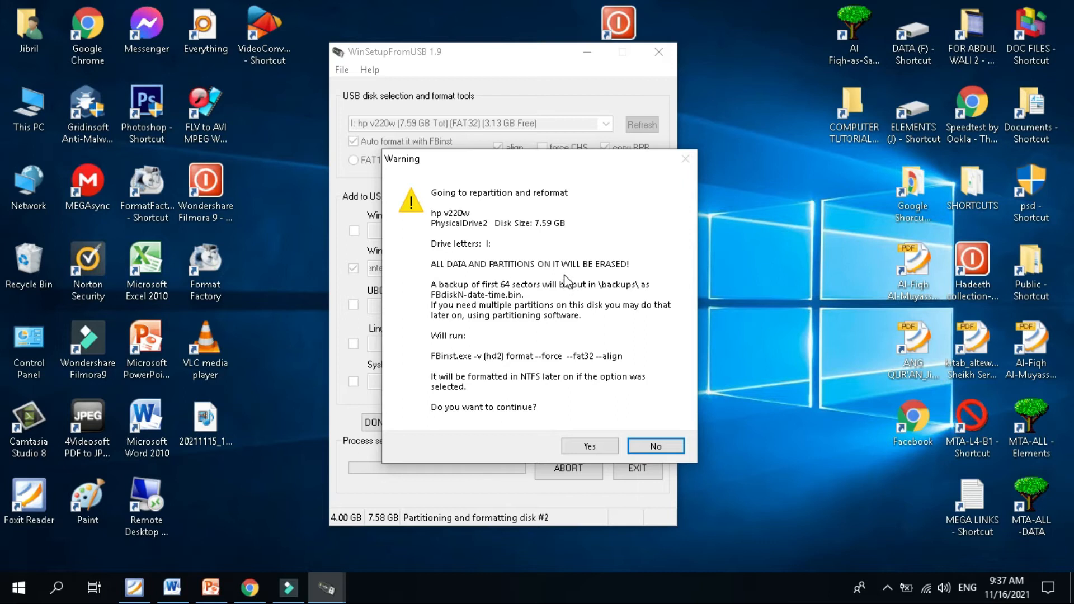
{"action": "mouse_move", "coordinate": [551, 401]}
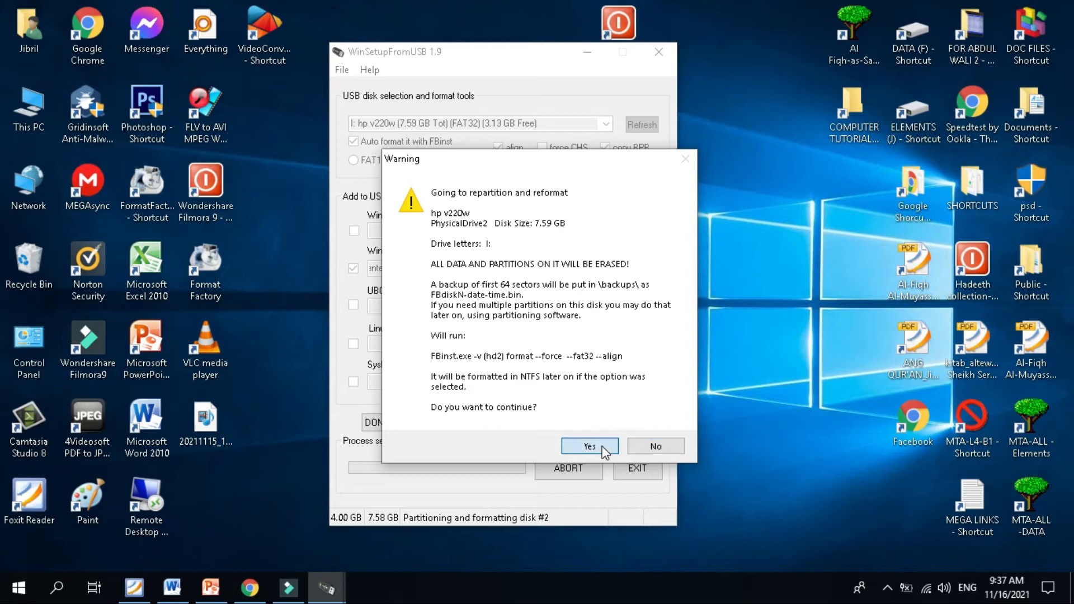
{"action": "left_click", "coordinate": [589, 446]}
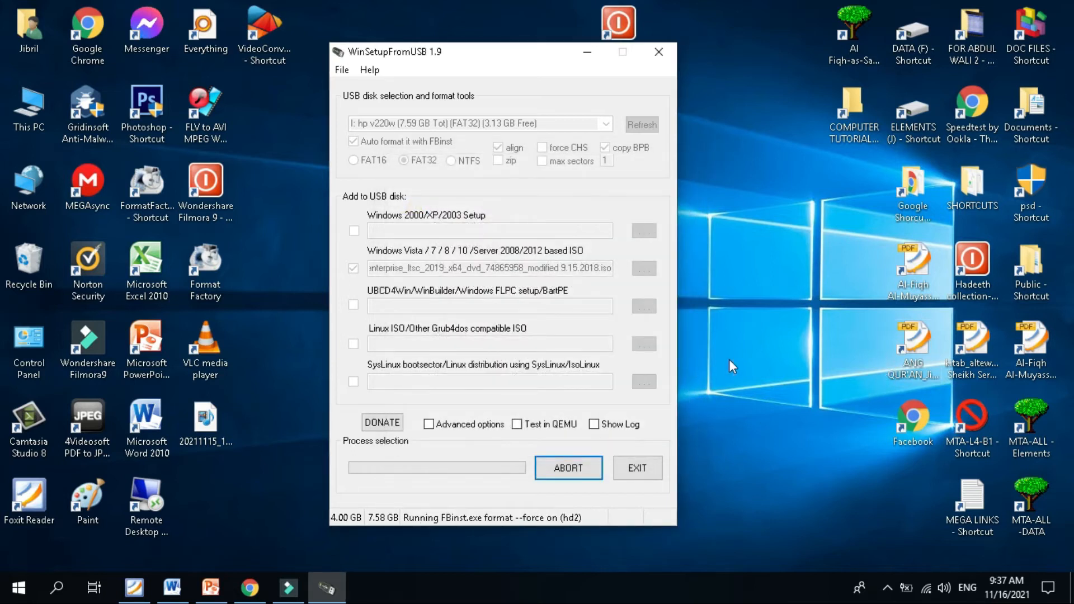
{"action": "mouse_move", "coordinate": [796, 391]}
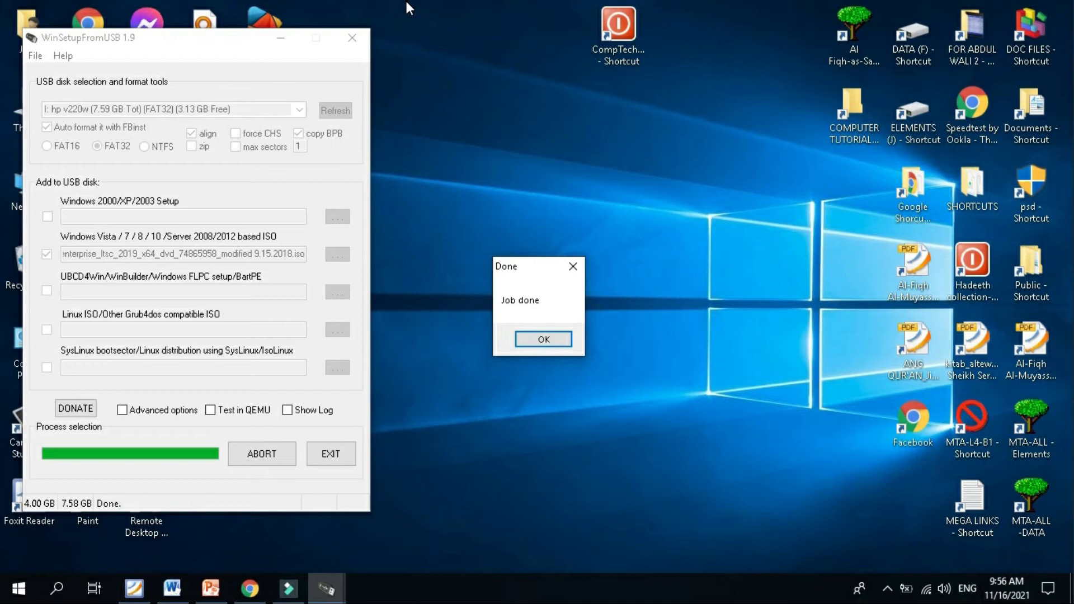
- Dismiss the Job done message, leaving no sources set and 3.61 GB free
{"action": "left_click", "coordinate": [543, 339]}
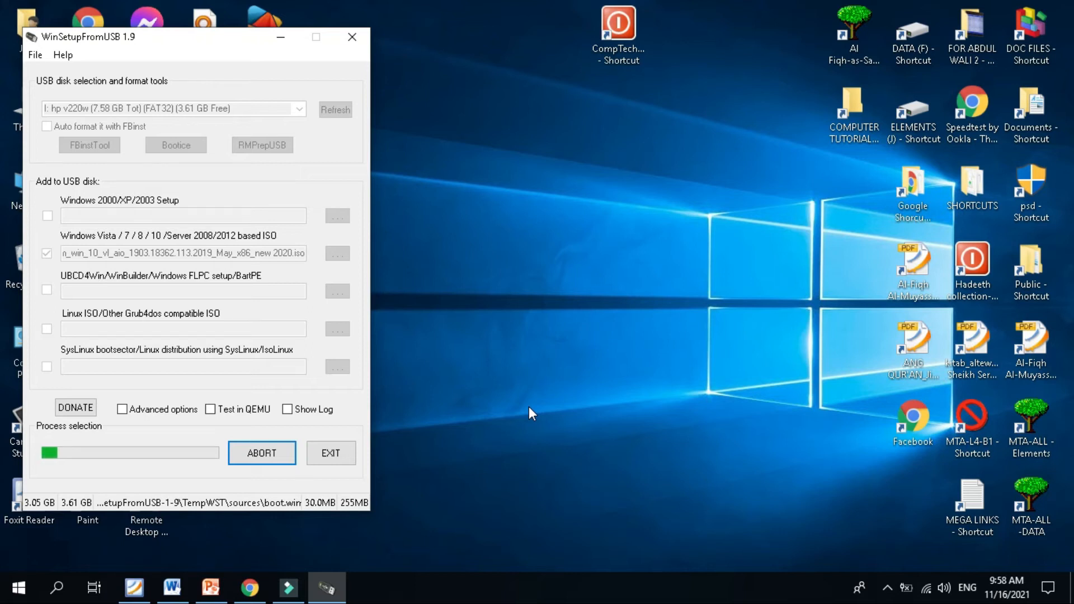
{"action": "left_click", "coordinate": [262, 452]}
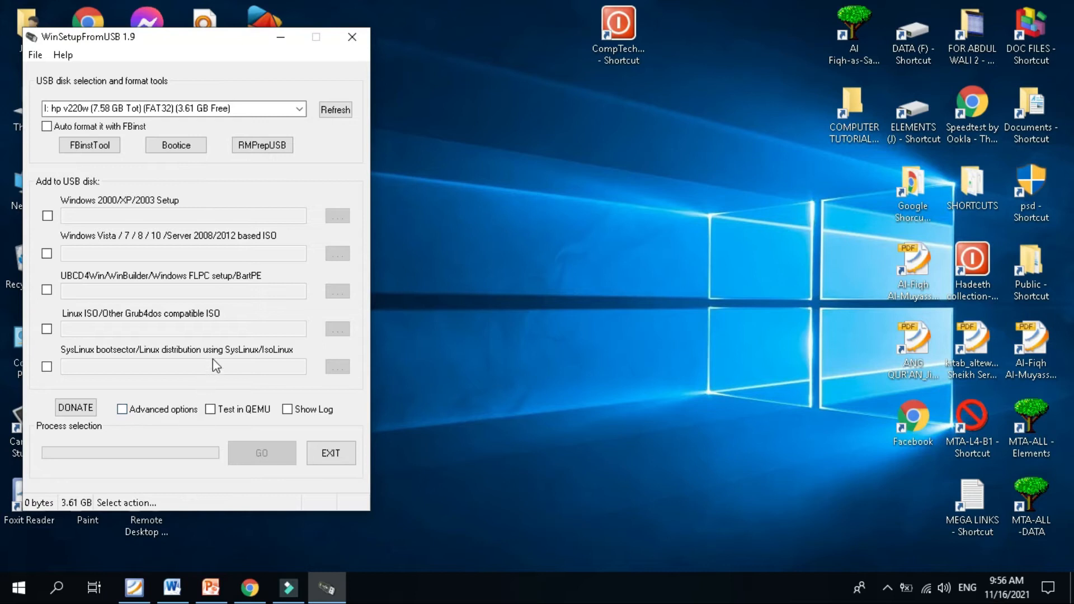
{"action": "mouse_move", "coordinate": [274, 373]}
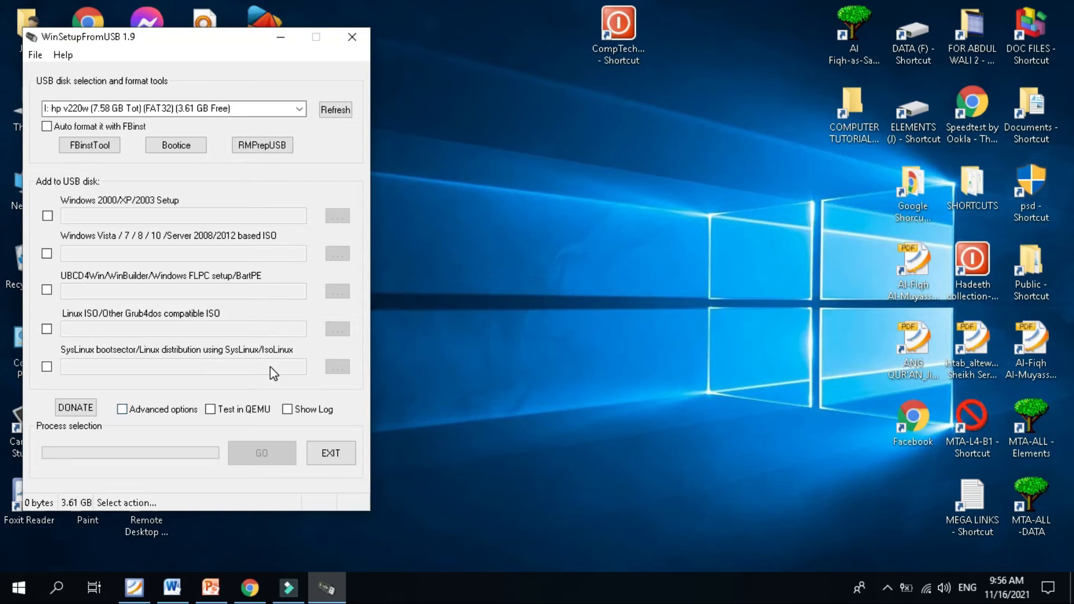
{"action": "mouse_move", "coordinate": [60, 317]}
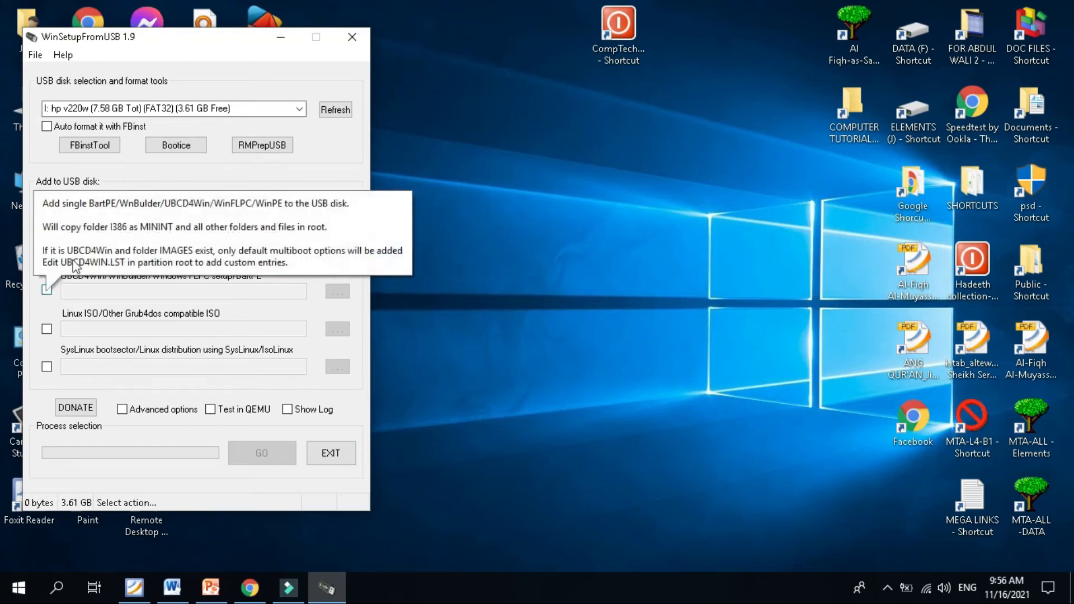
{"action": "mouse_move", "coordinate": [46, 254]}
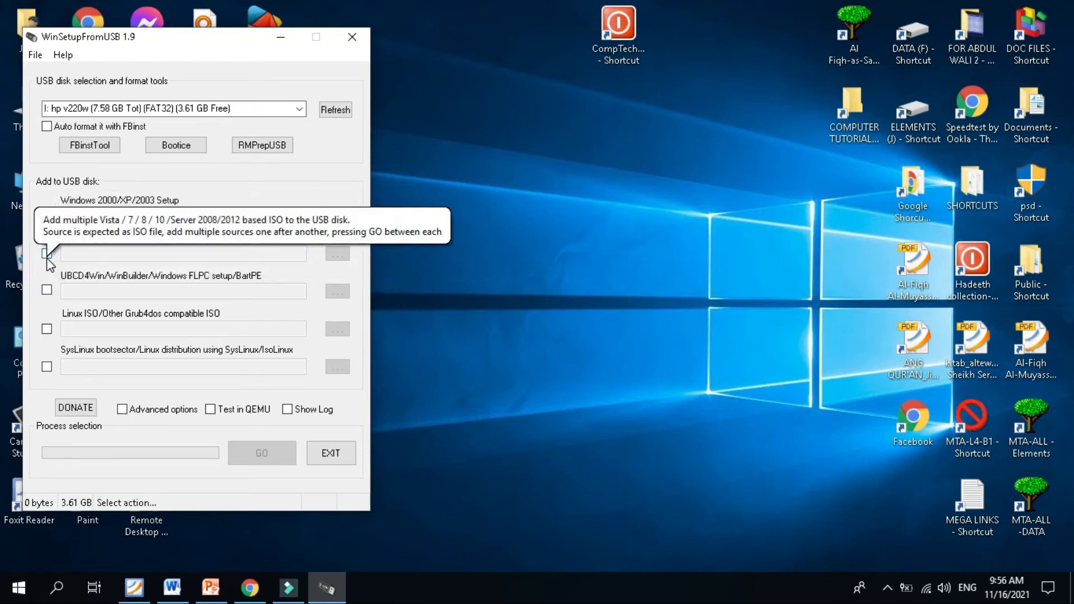
- Enable another Vista/7/8/10 source and choose the Windows 10 ISO
{"action": "left_click", "coordinate": [46, 253]}
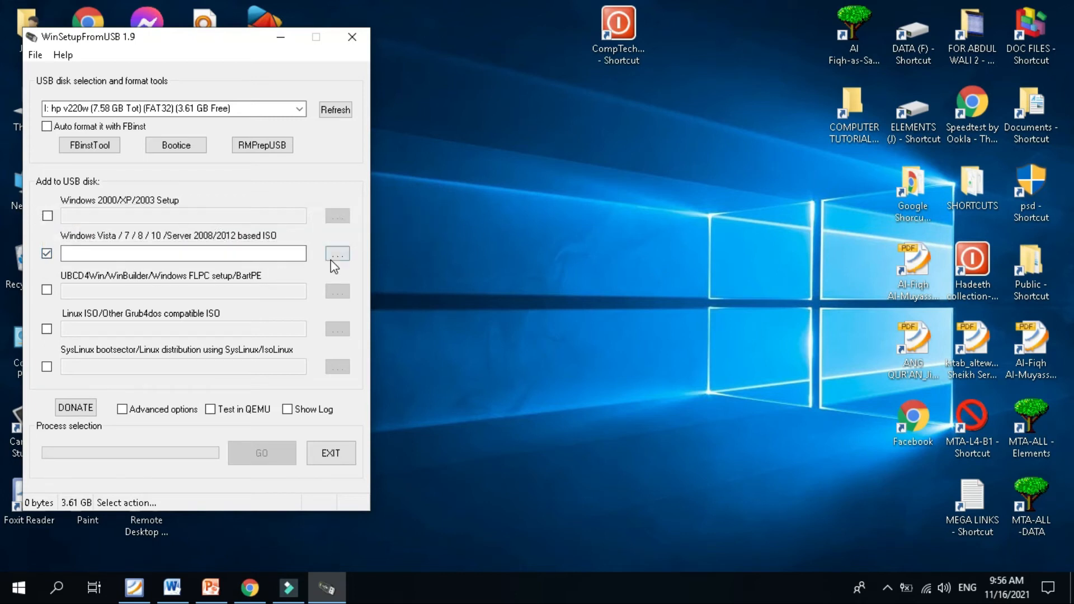
{"action": "left_click", "coordinate": [336, 253]}
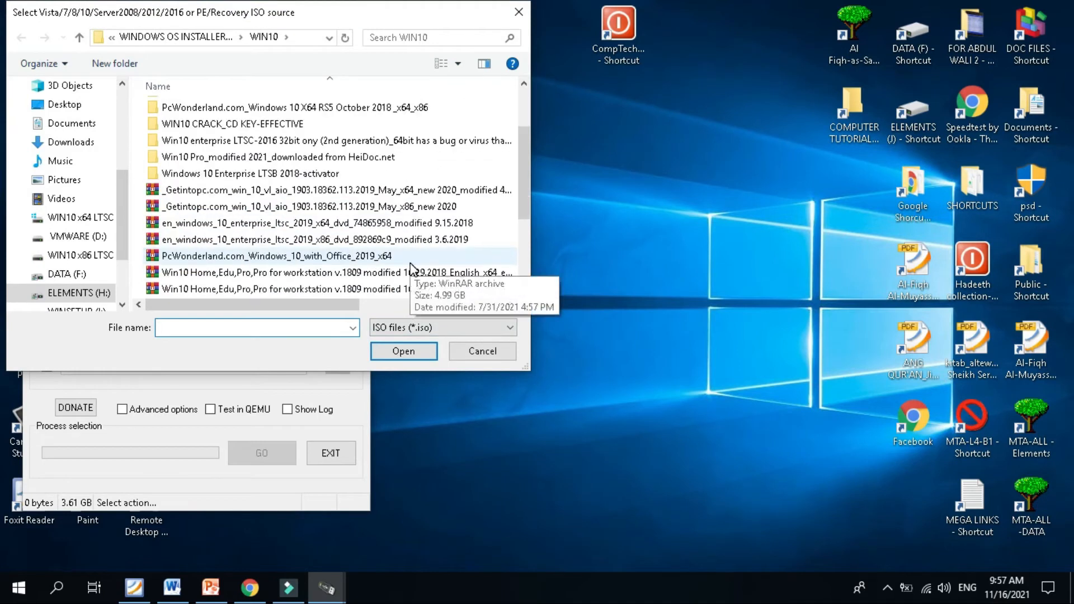
{"action": "mouse_move", "coordinate": [486, 265]}
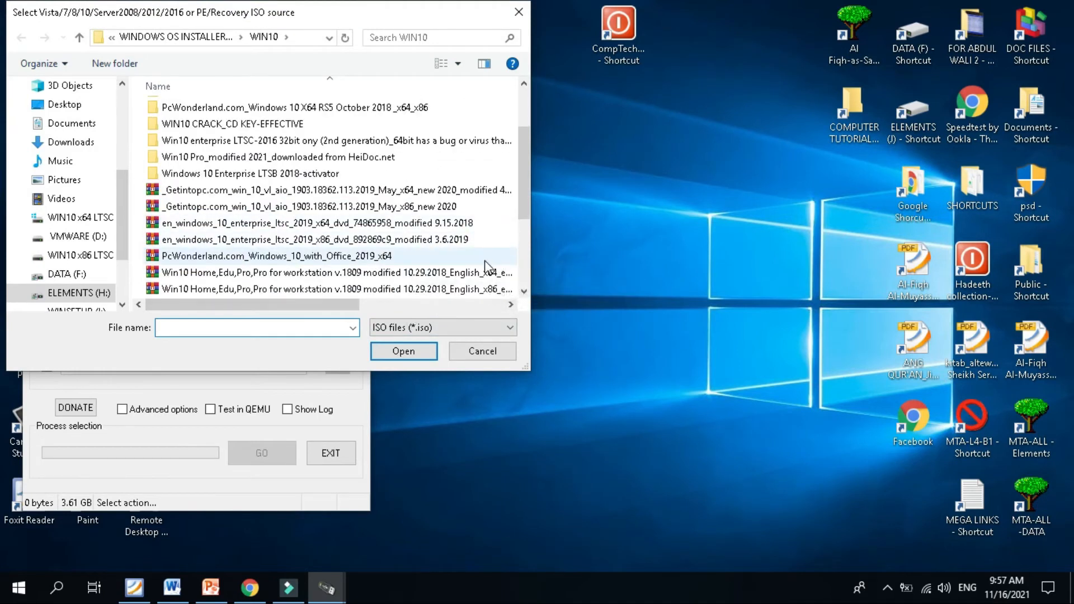
{"action": "left_click", "coordinate": [308, 206]}
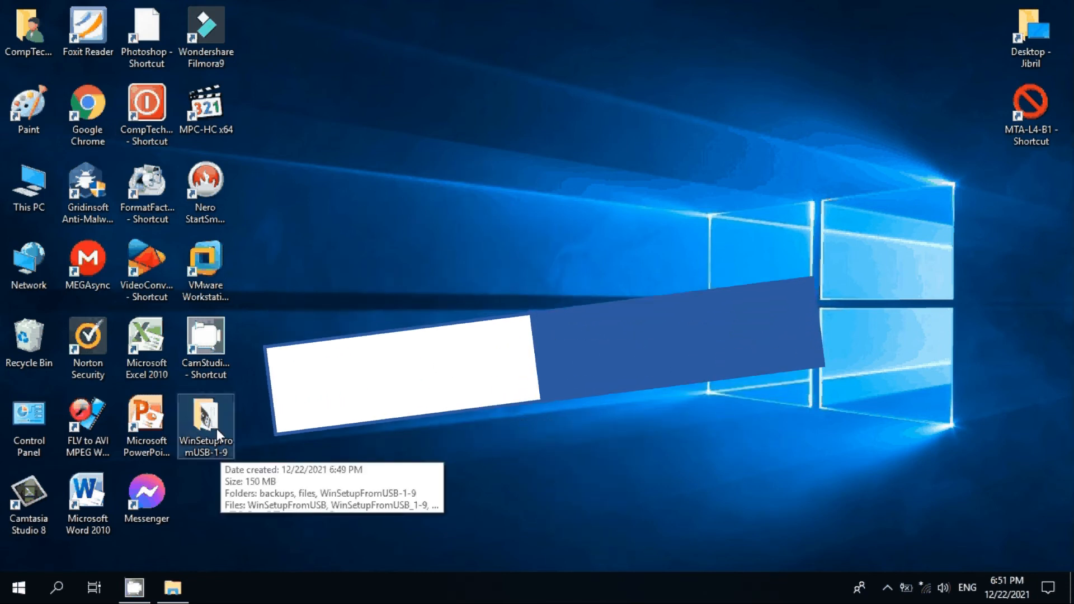
- Open the WinSetupFromUSB-1-9 folder and launch WinSetupFromUSB_1-9_x64
{"action": "double_click", "coordinate": [206, 424]}
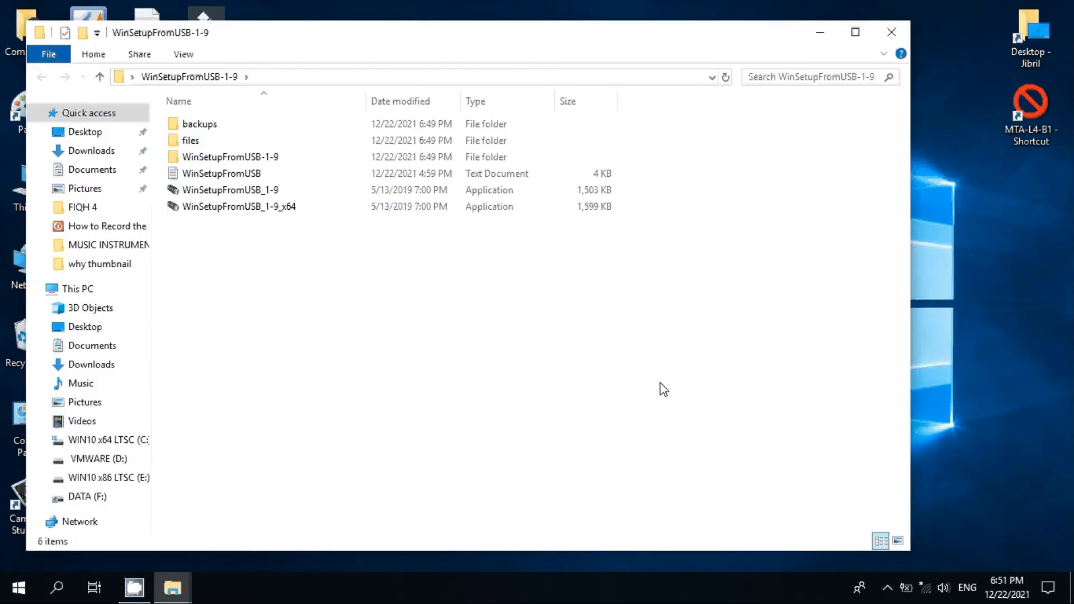
{"action": "mouse_move", "coordinate": [238, 206]}
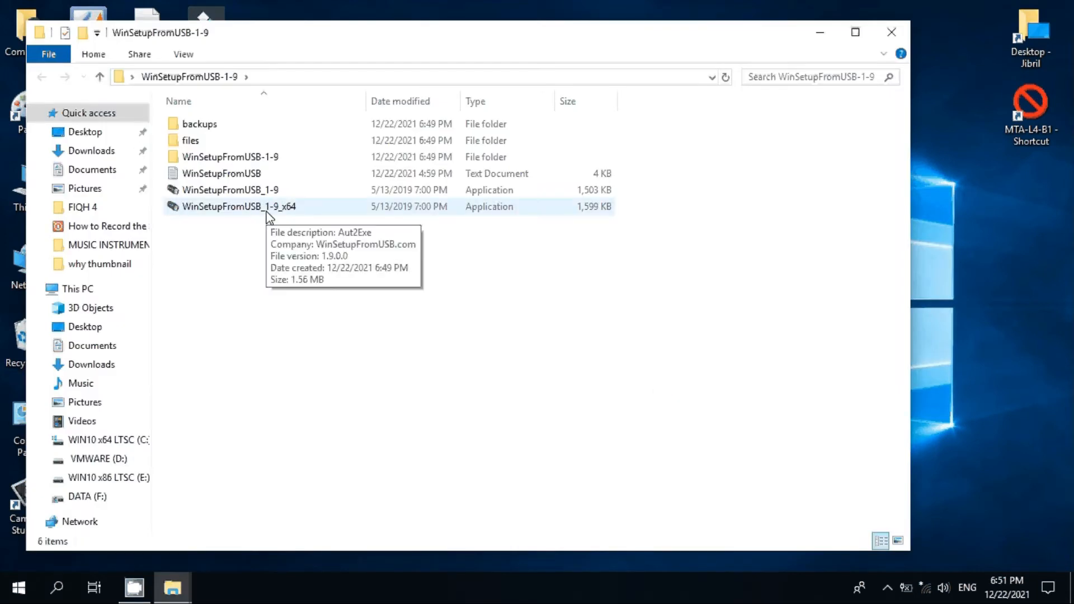
{"action": "double_click", "coordinate": [238, 207]}
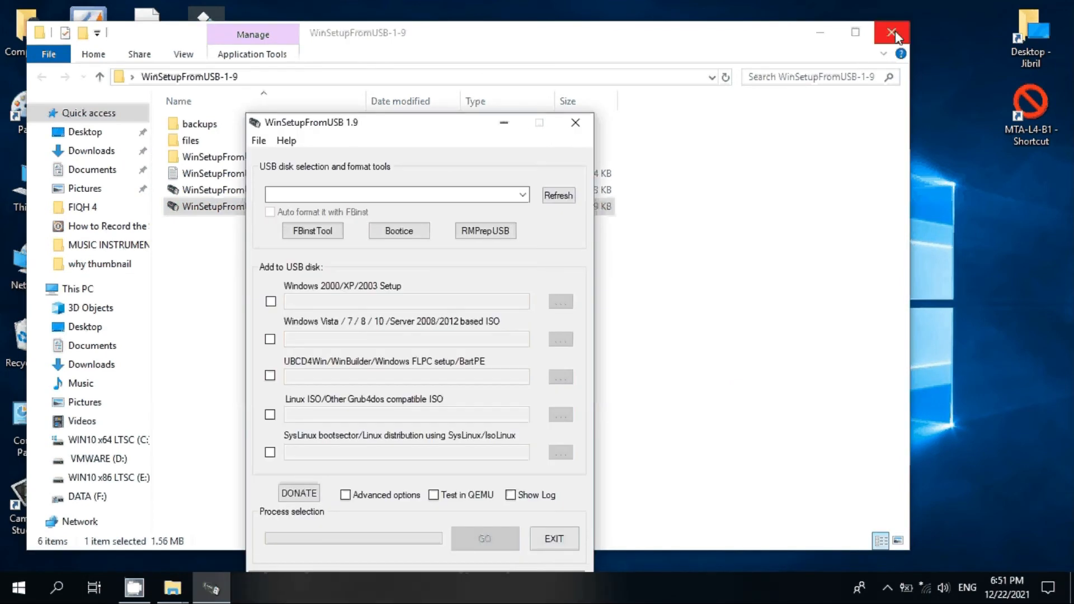
- Detect the SanDisk Cruzer Force drive, enable Test in QEMU, and launch the boot test
{"action": "left_click", "coordinate": [893, 32]}
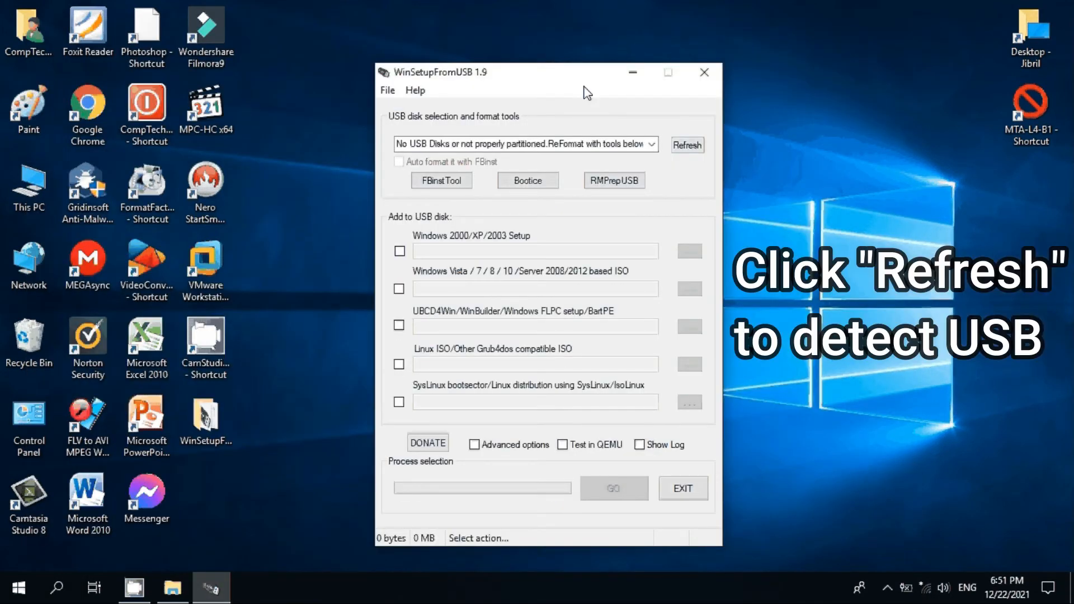
{"action": "mouse_move", "coordinate": [786, 308]}
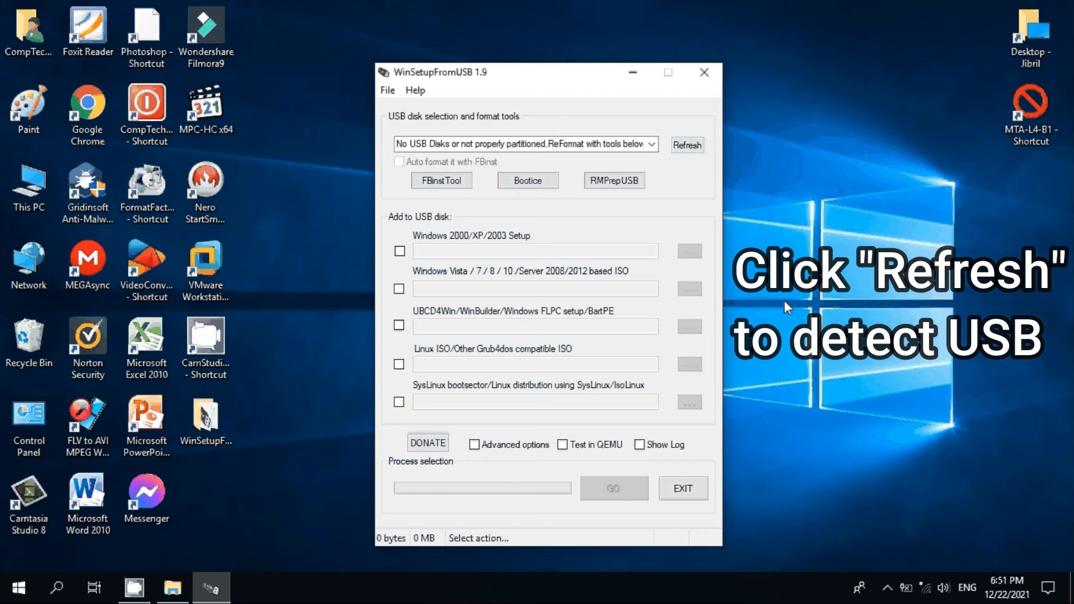
{"action": "left_click", "coordinate": [687, 144]}
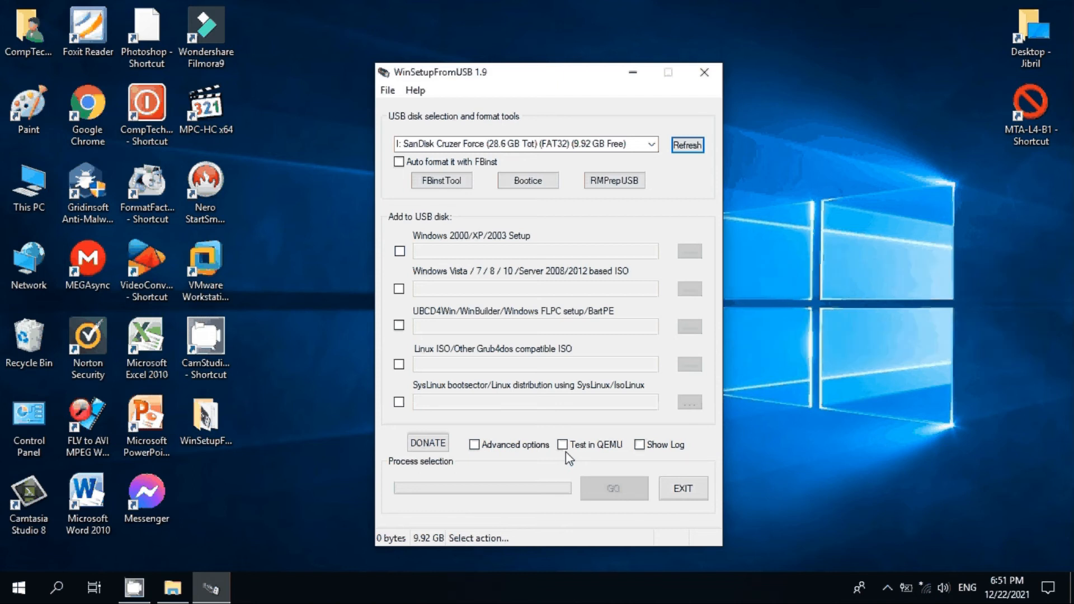
{"action": "left_click", "coordinate": [563, 445]}
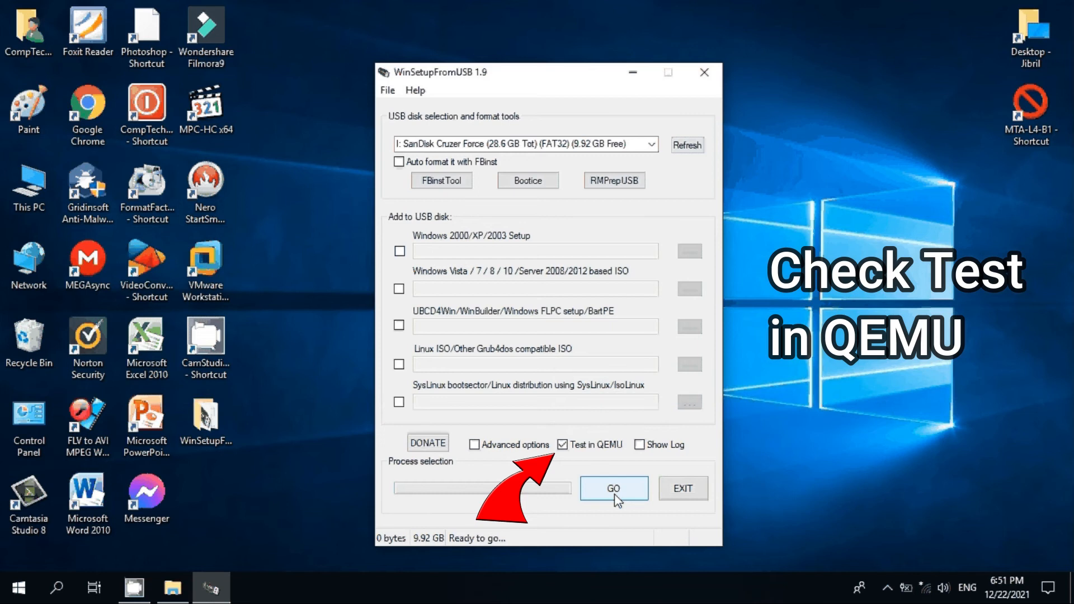
{"action": "left_click", "coordinate": [613, 488]}
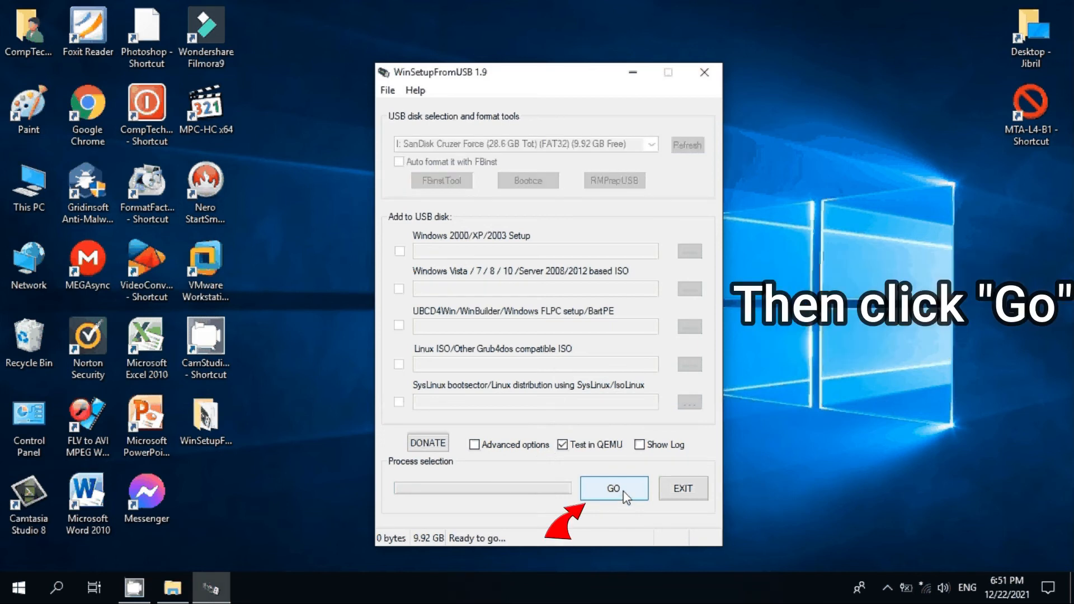
{"action": "left_click", "coordinate": [613, 487]}
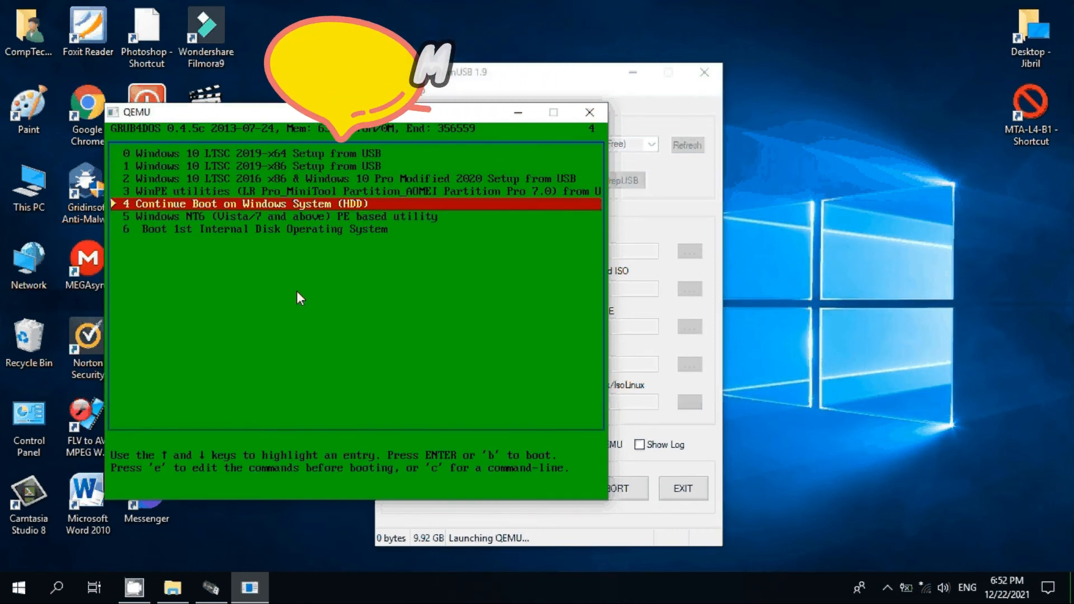
- Boot GRUB4DOS entry 2, Windows 10 LTSC 2016 x86 & Pro Modified 2020 setup
{"action": "key", "text": "Up"}
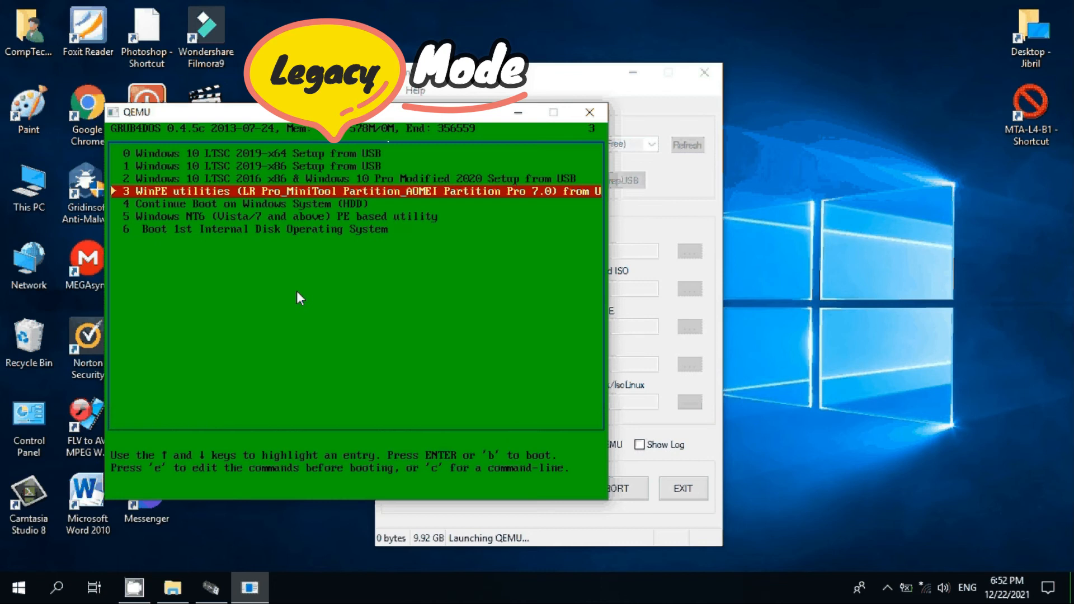
{"action": "key", "text": "Down"}
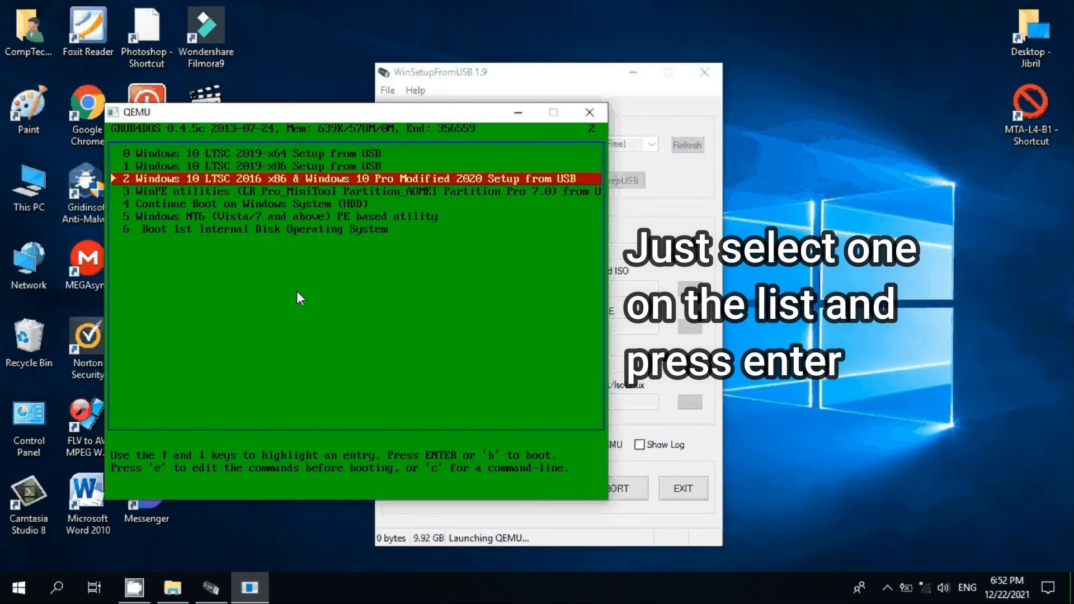
{"action": "key", "text": "enter"}
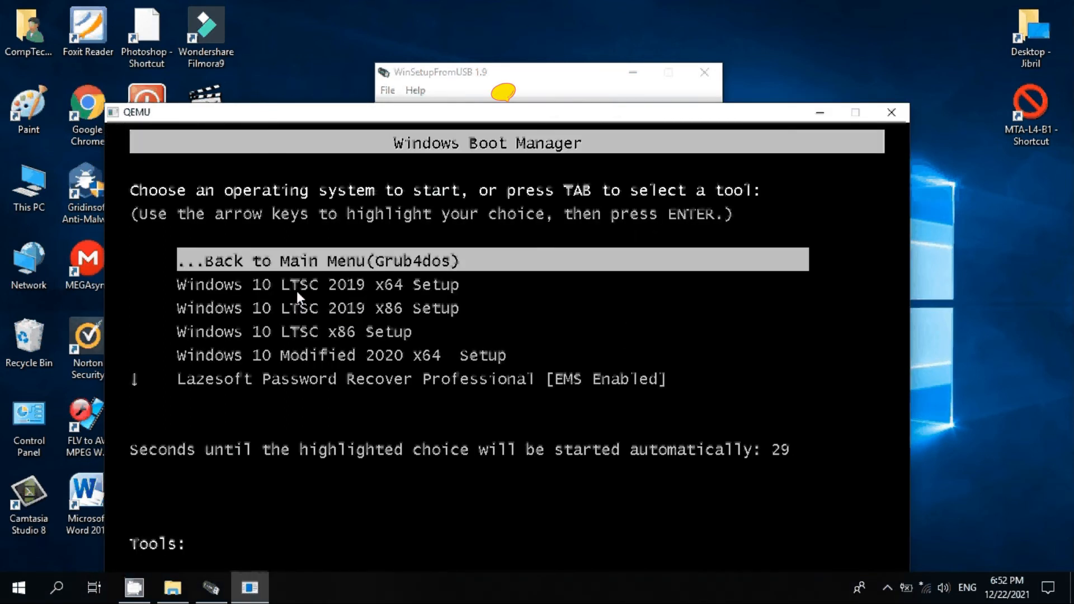
- Browse Boot Manager entries: Windows 10 Modified 2020 x64 Setup and Lazesoft Password Recover
{"action": "key", "text": "down"}
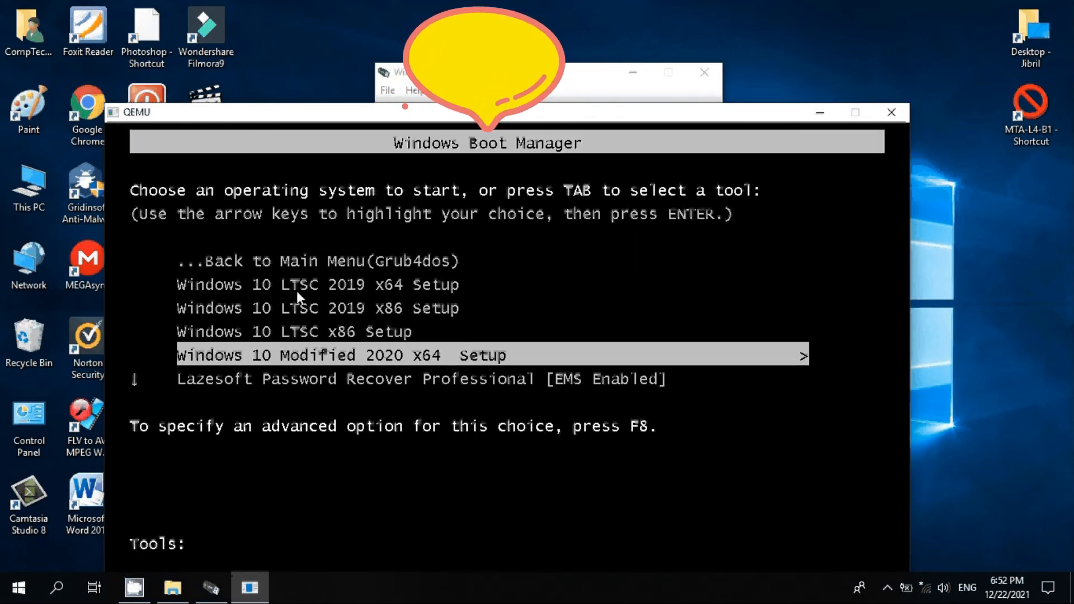
{"action": "key", "text": "Down"}
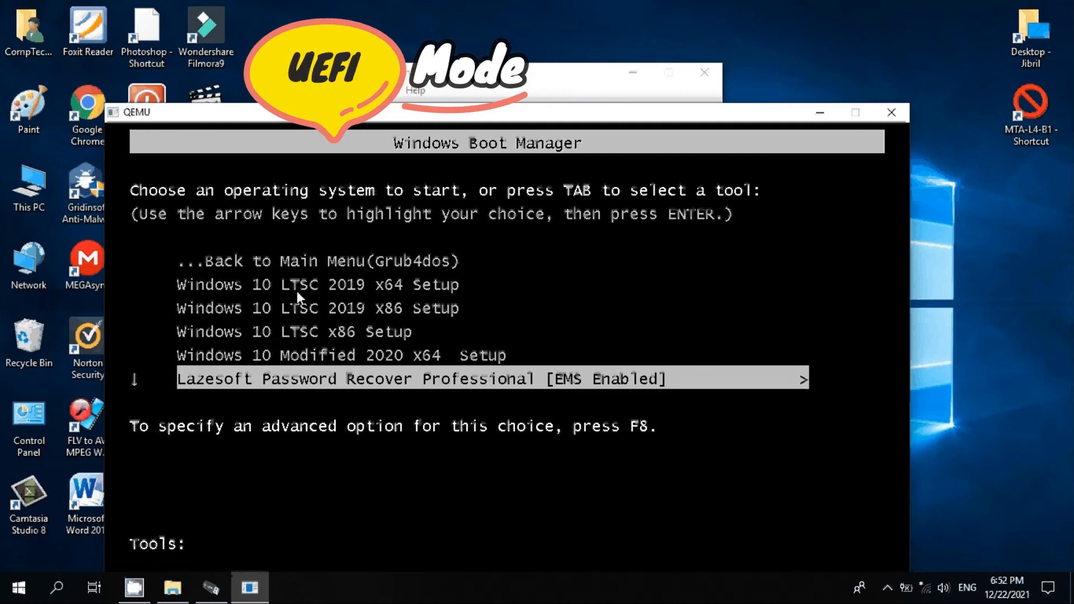
{"action": "key", "text": "up"}
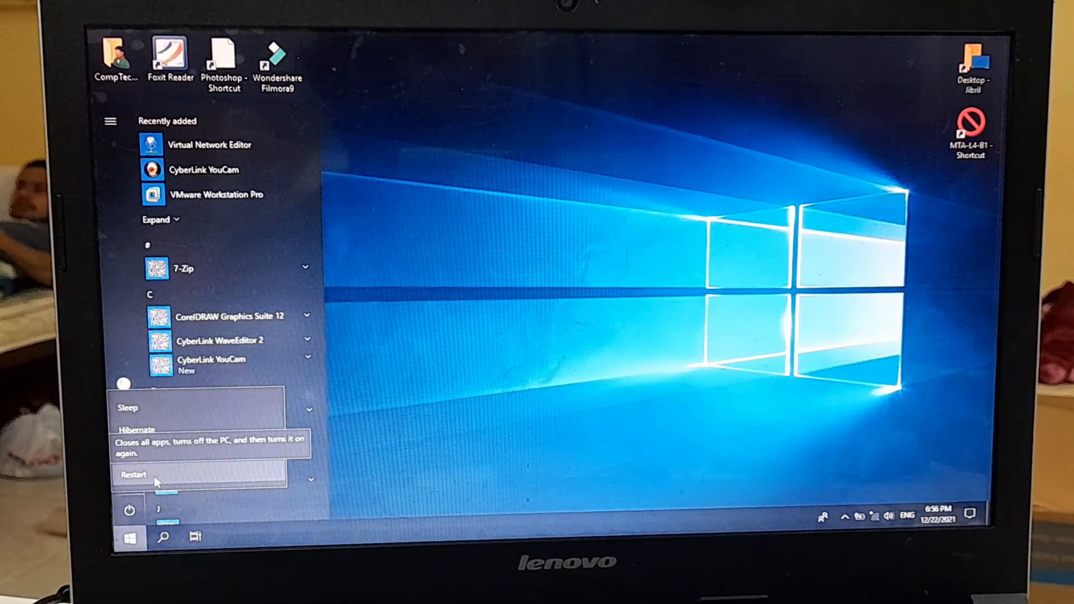
- Restart the Lenovo laptop into InsydeH2O setup and check Legacy Support, Legacy First boot
{"action": "left_click", "coordinate": [133, 476]}
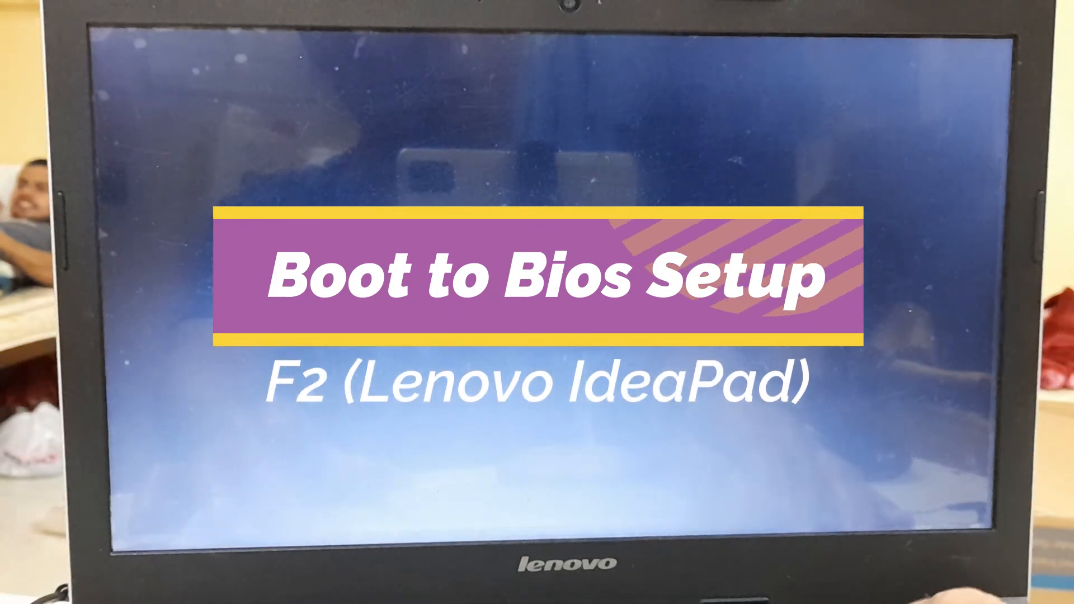
{"action": "key", "text": "f2"}
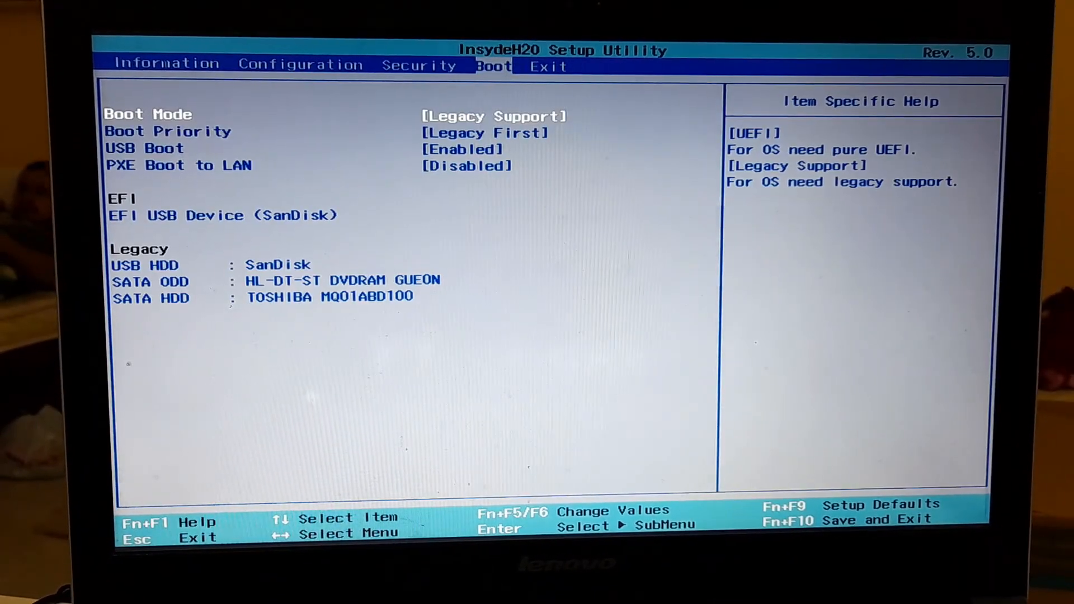
{"action": "key", "text": "Down"}
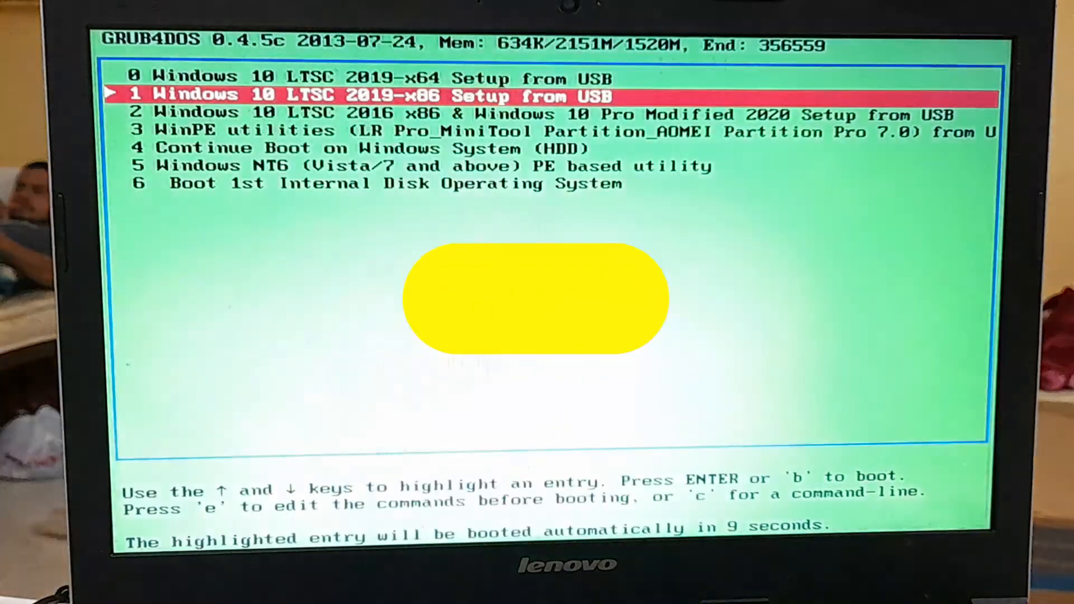
- Browse the Windows setup entries in the laptop's GRUB4DOS menu
{"action": "key", "text": "Down"}
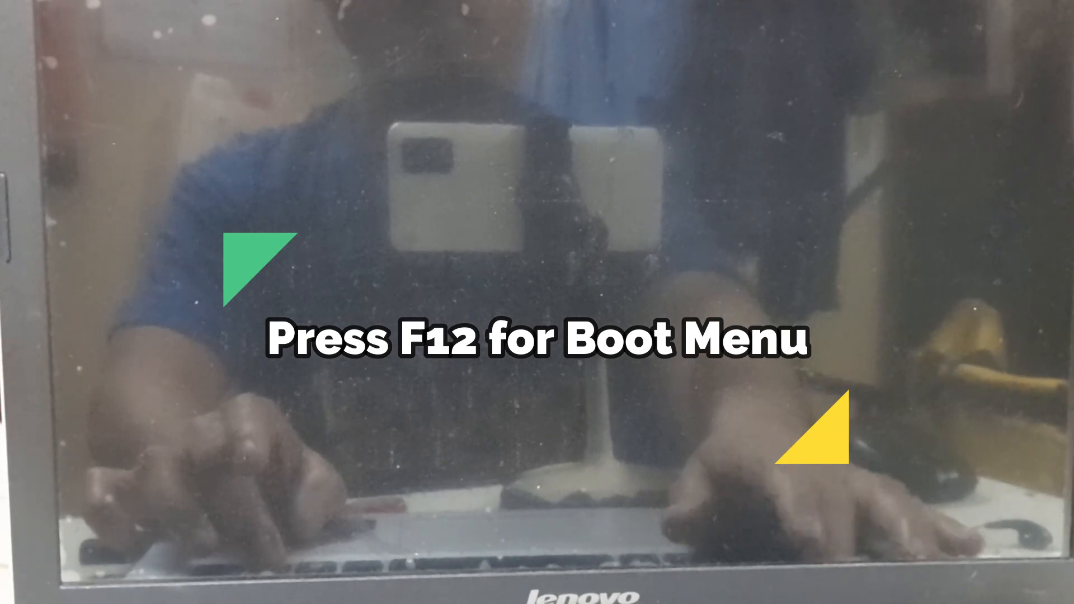
- Boot the Lenovo laptop from the USB via F12 into its Windows 10, Lazesoft and AOMEI boot menu
{"action": "key", "text": "F12"}
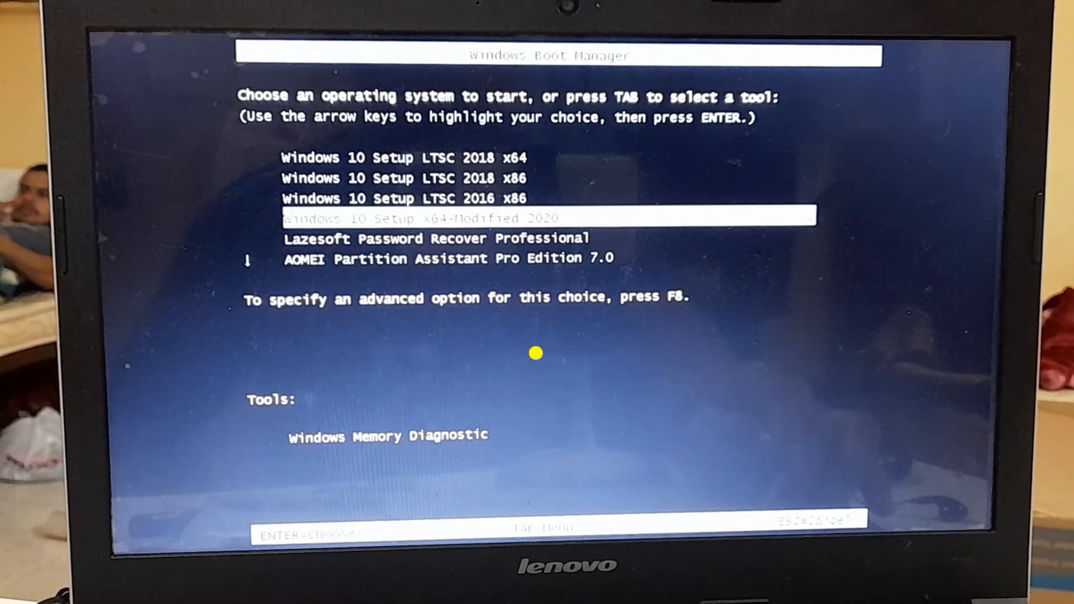